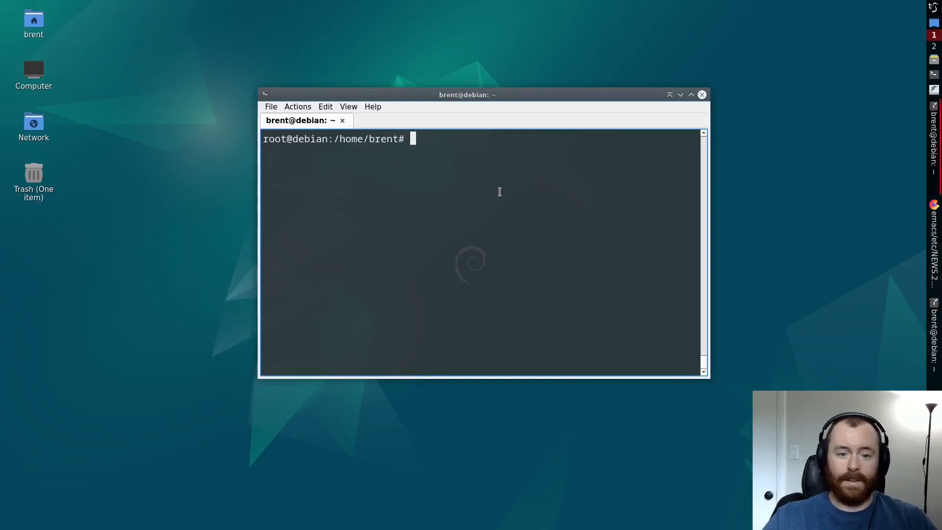
pyautogui.moveTo(414, 99)
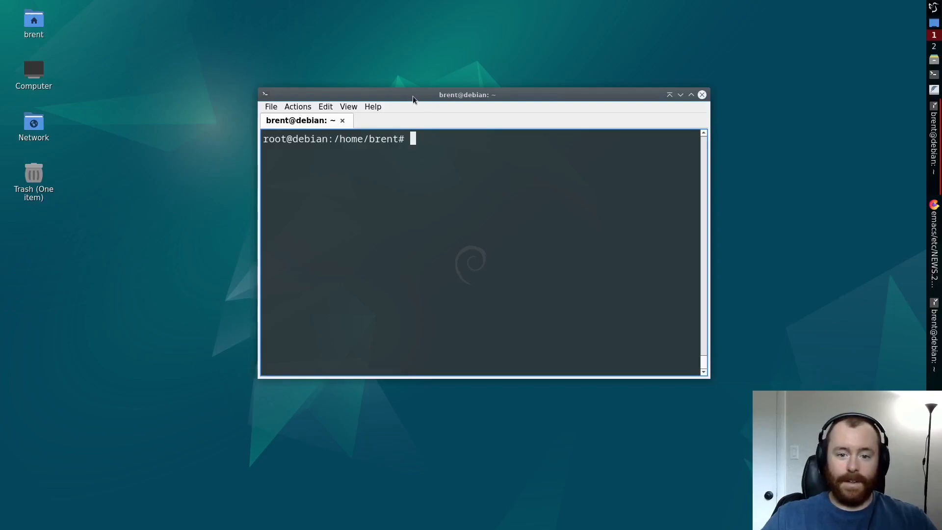
# Run 'apt install emacs-gtk' in the terminal to install Emacs.
pyautogui.moveTo(413, 94); pyautogui.dragTo(481, 87)
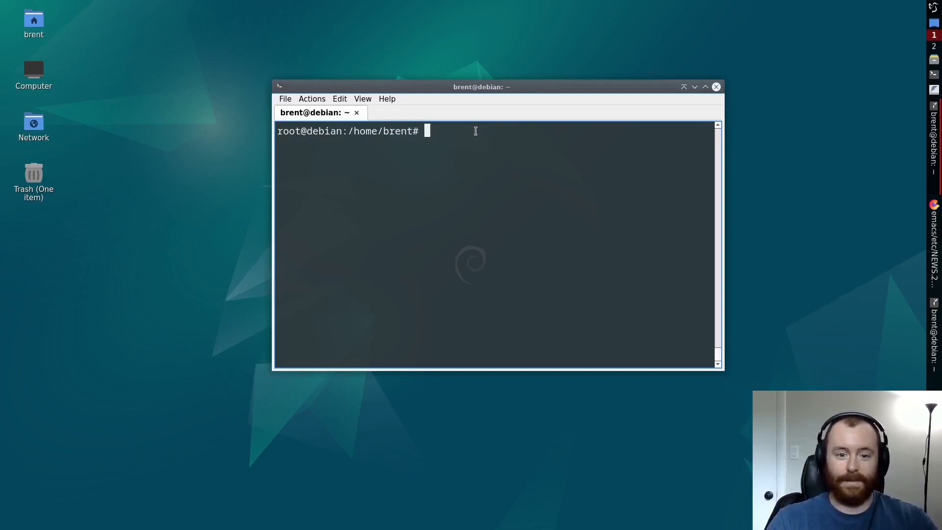
pyautogui.write('apt install emac')
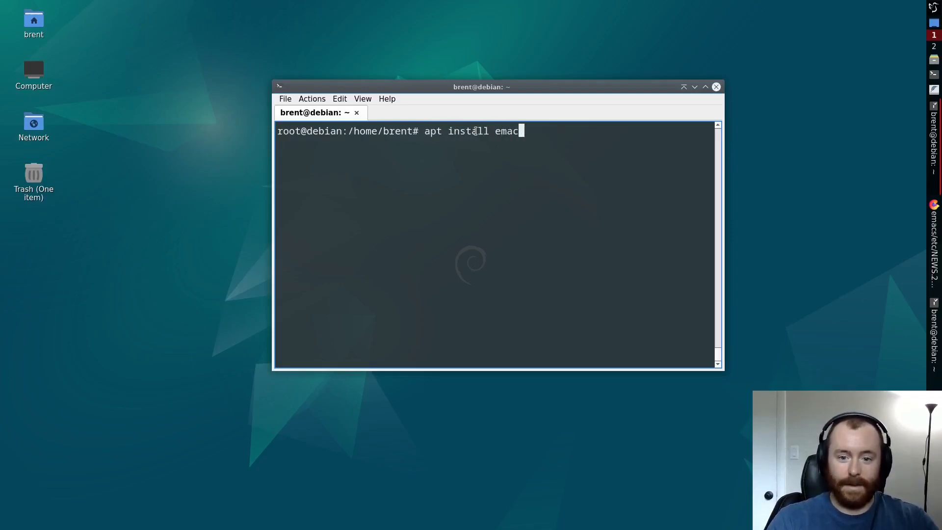
pyautogui.write('s-gtk')
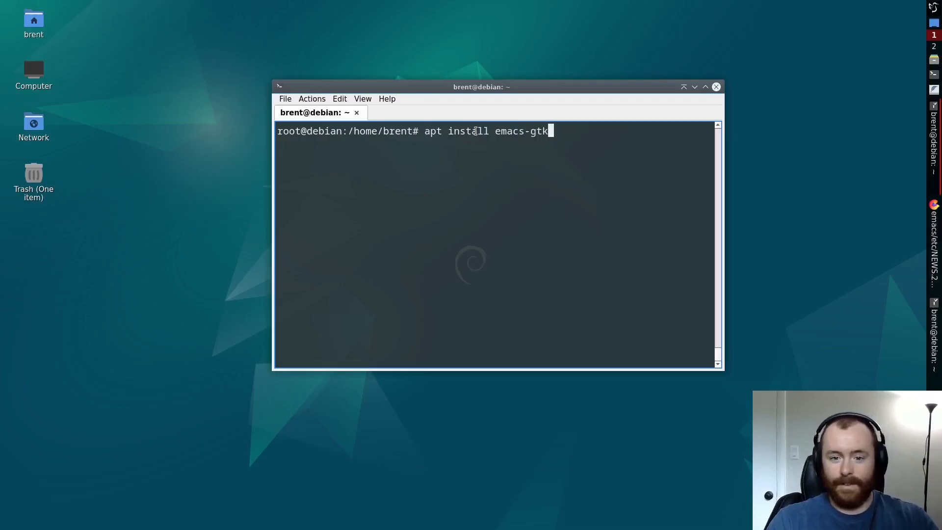
pyautogui.press('Return')
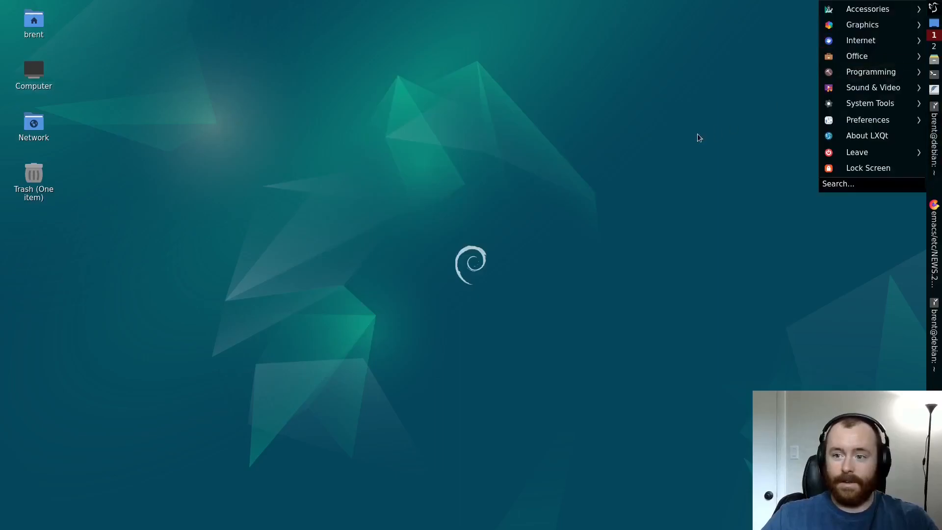
# Search the launcher menu for 'em' to find Emacs.
pyautogui.write('em')
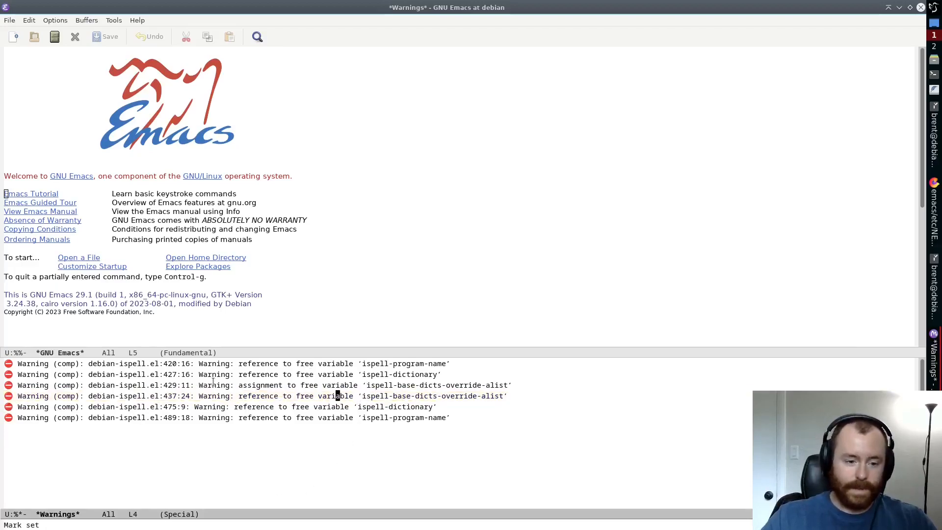
pyautogui.moveTo(264, 515)
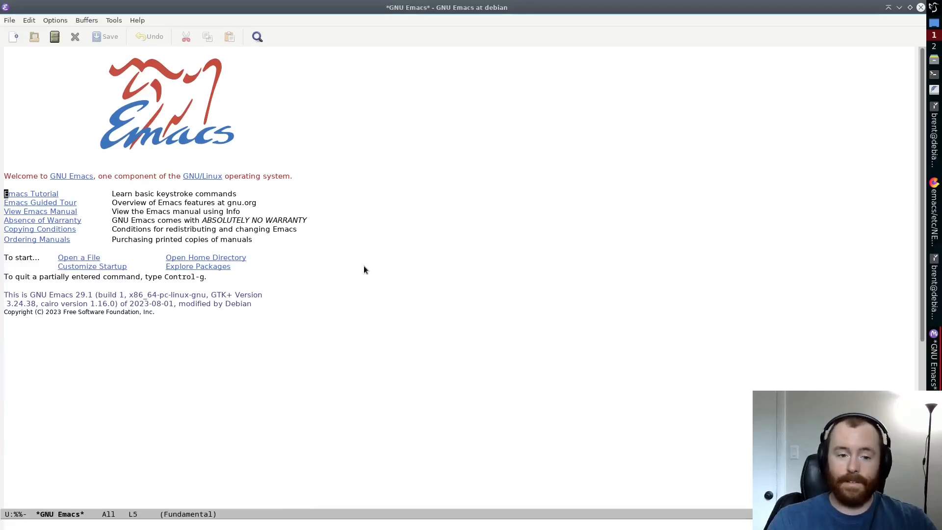
# Load the tango-dark theme via load-theme.
pyautogui.write('load-')
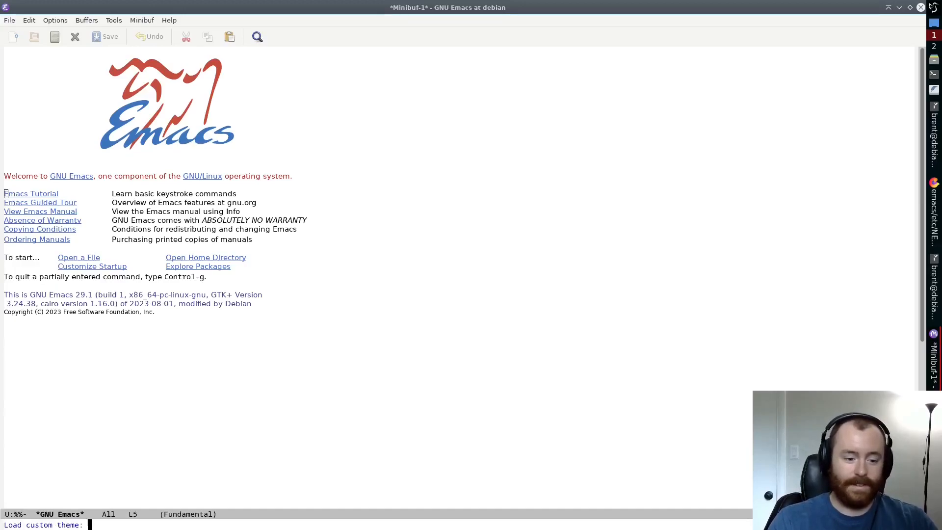
pyautogui.write('tan')
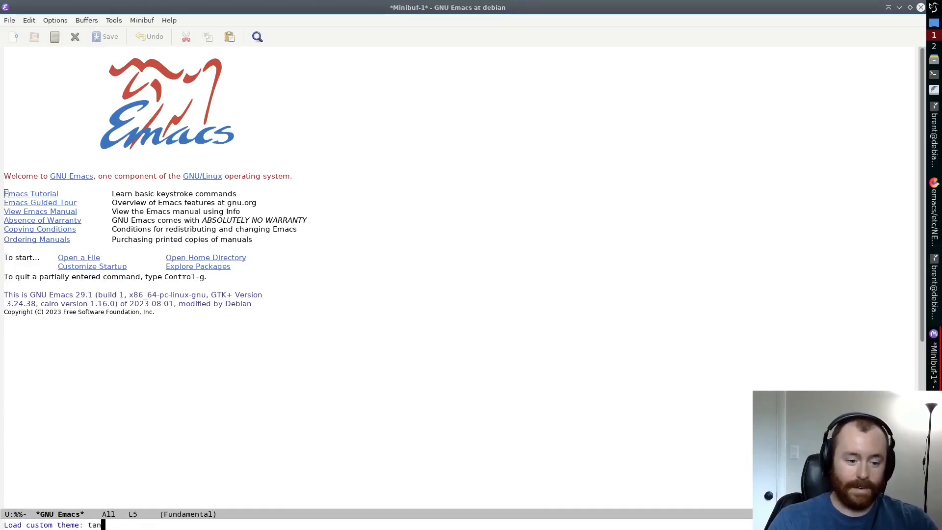
pyautogui.press('Return')
pyautogui.write('*scratch*')
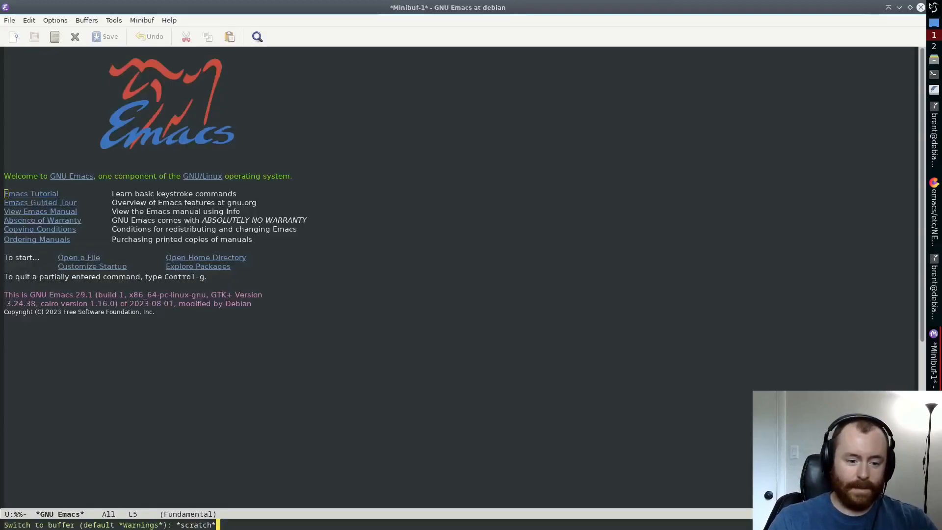
# In *scratch*, enter (set-face-attribute 'default nil :height 140).
pyautogui.press('Return')
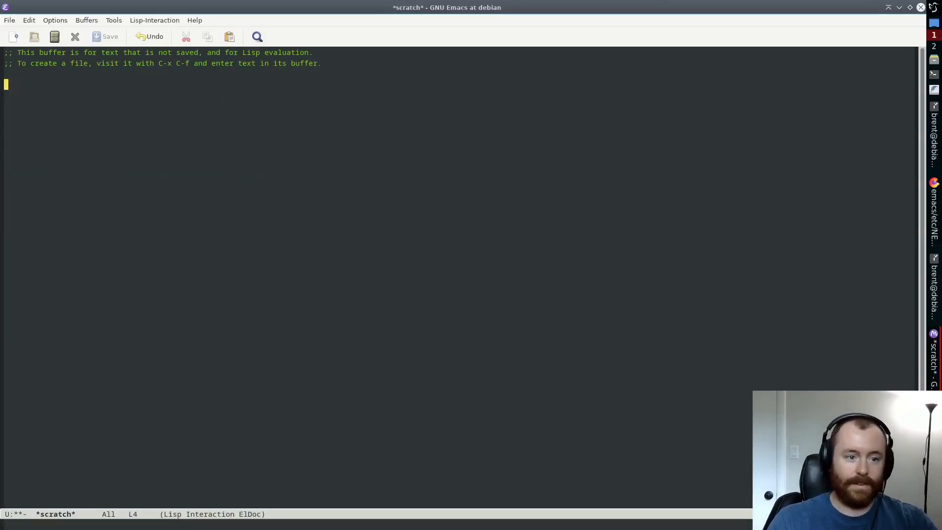
pyautogui.write('(')
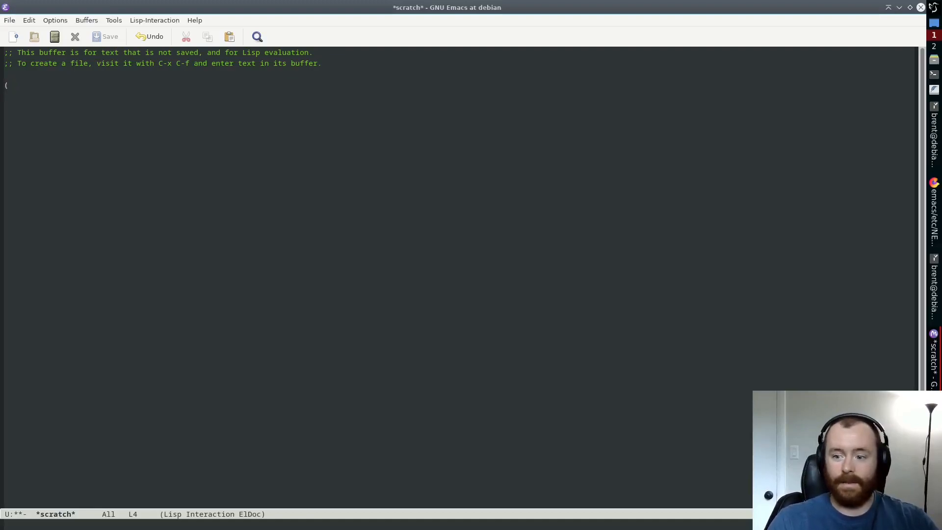
pyautogui.write("(set-face-attribute 'default nil :height 140)")
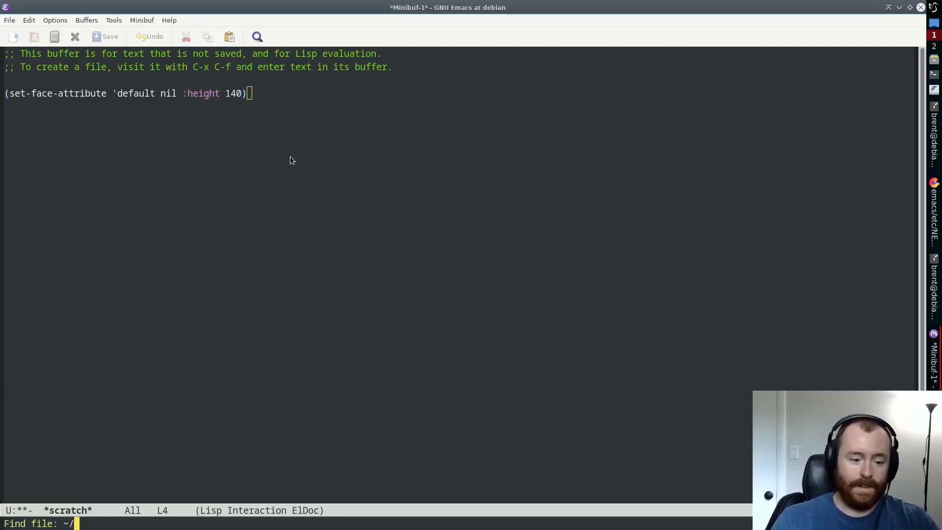
# Enter ~/hello/src/main.rs at the find-file prompt.
pyautogui.write('hello/')
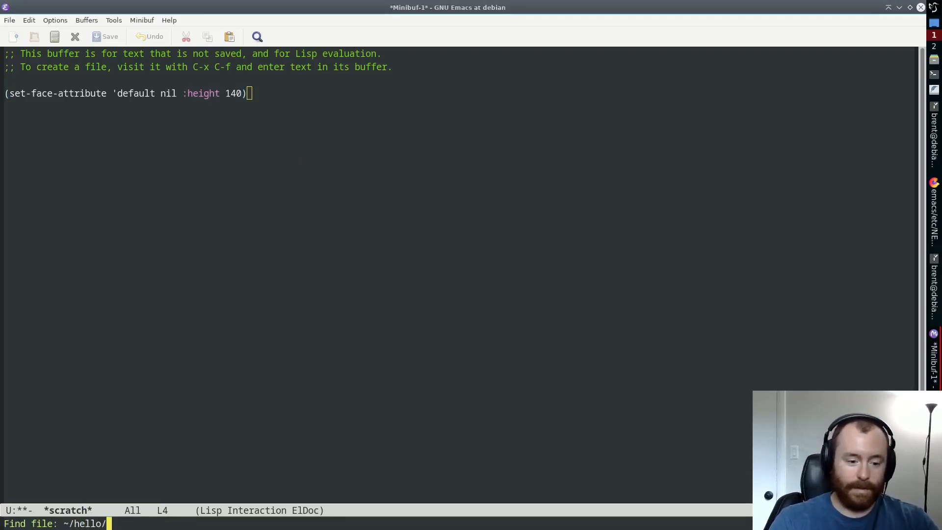
pyautogui.write('src/main.rs')
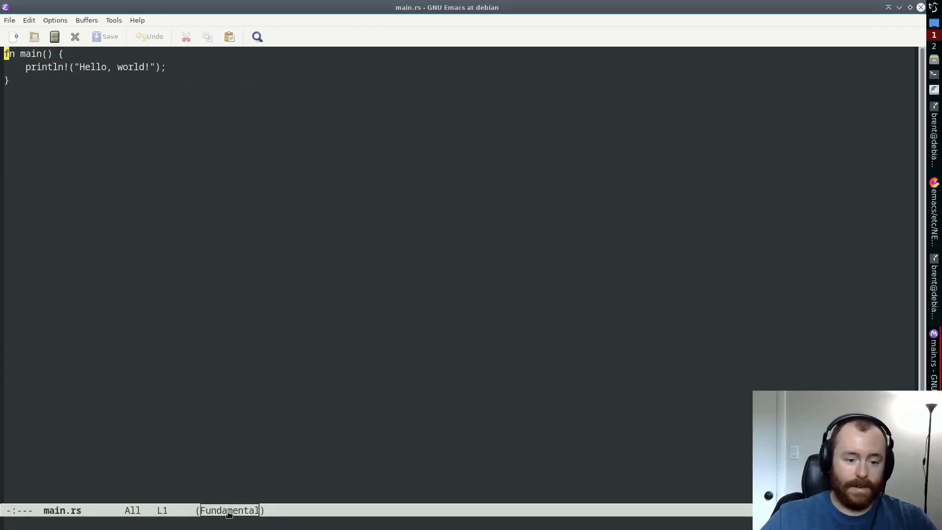
pyautogui.moveTo(223, 521)
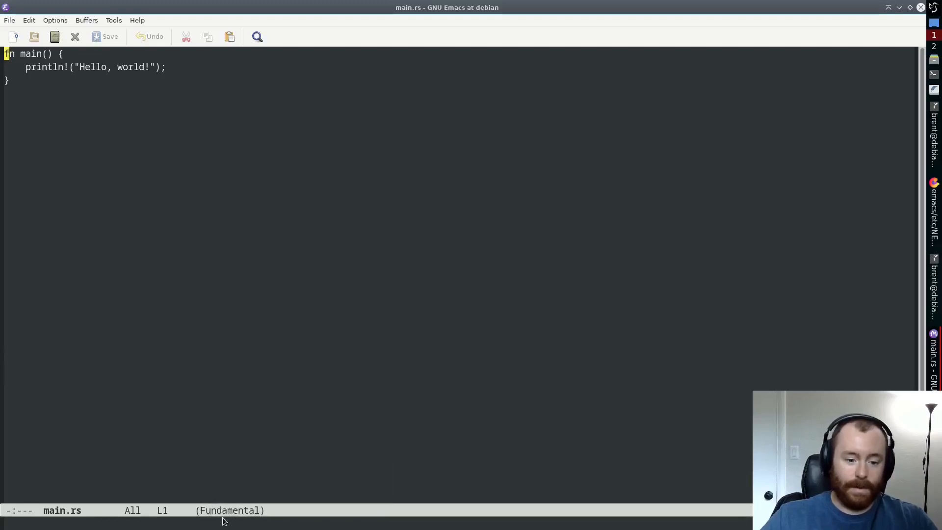
pyautogui.moveTo(234, 245)
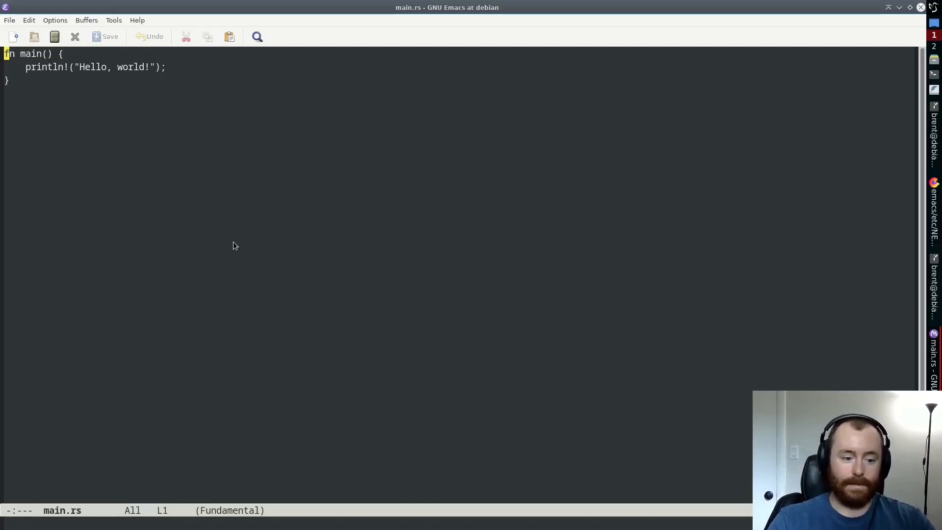
# Invoke M-x to switch main.rs into rust-ts-mode.
pyautogui.press('M-x')
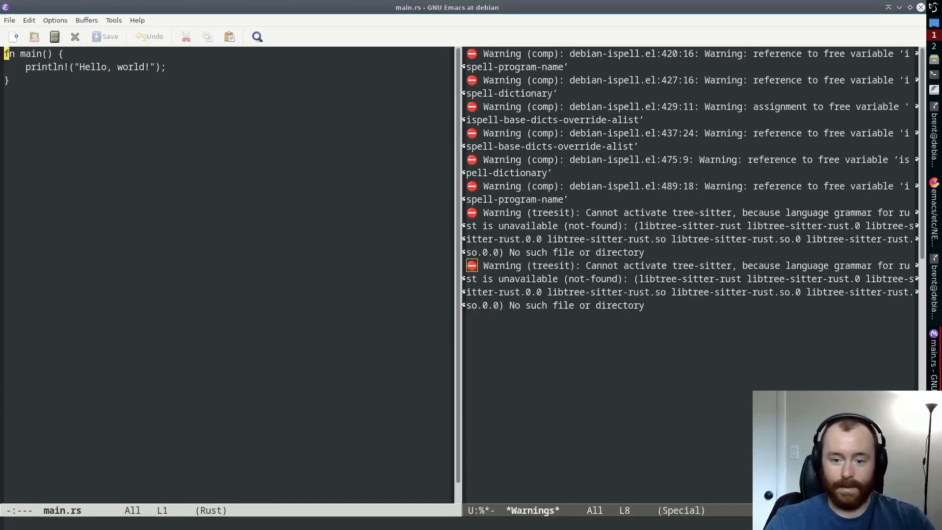
pyautogui.moveTo(585, 273)
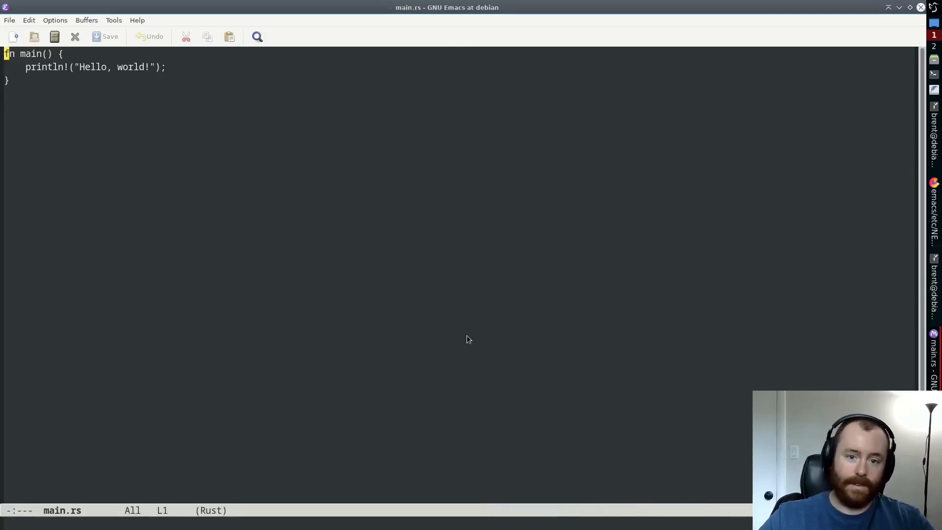
pyautogui.moveTo(447, 329)
pyautogui.write('t')
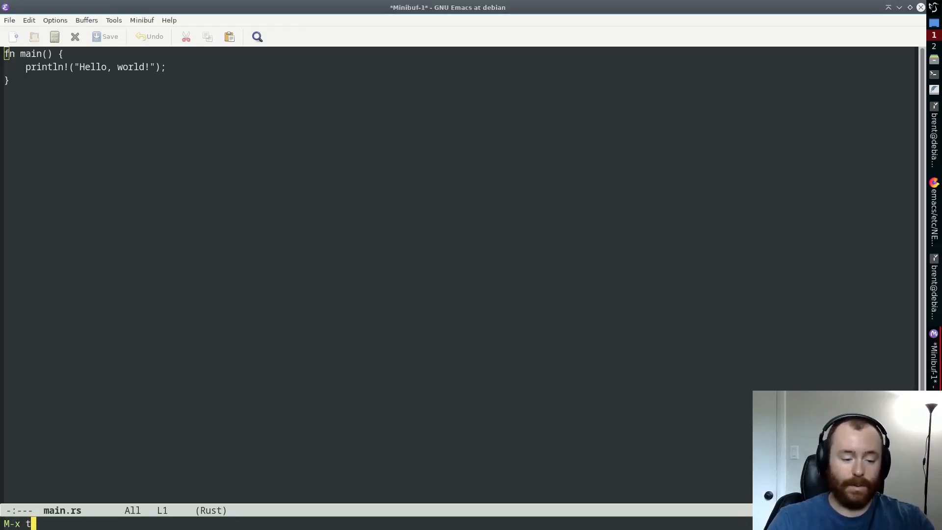
# Run treesit-install-language-grammar to install the Rust grammar.
pyautogui.write('reesit-')
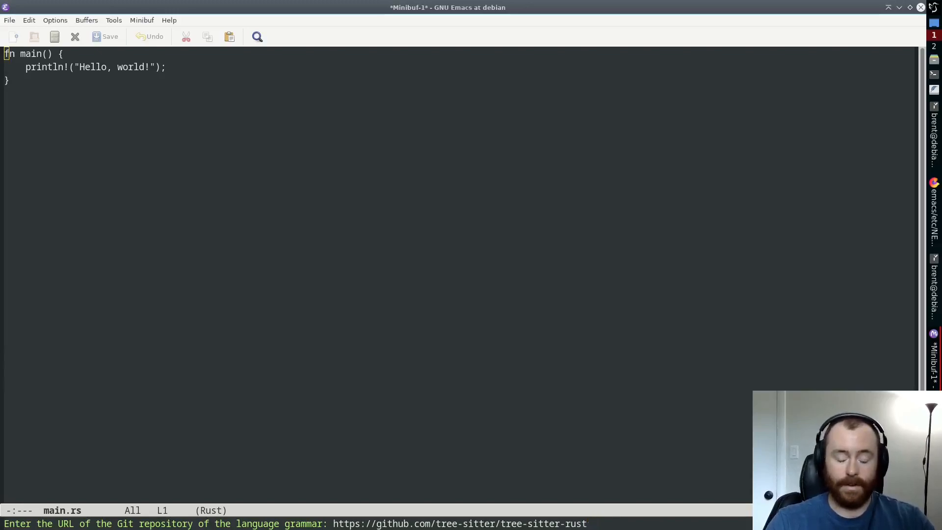
pyautogui.press('Return')
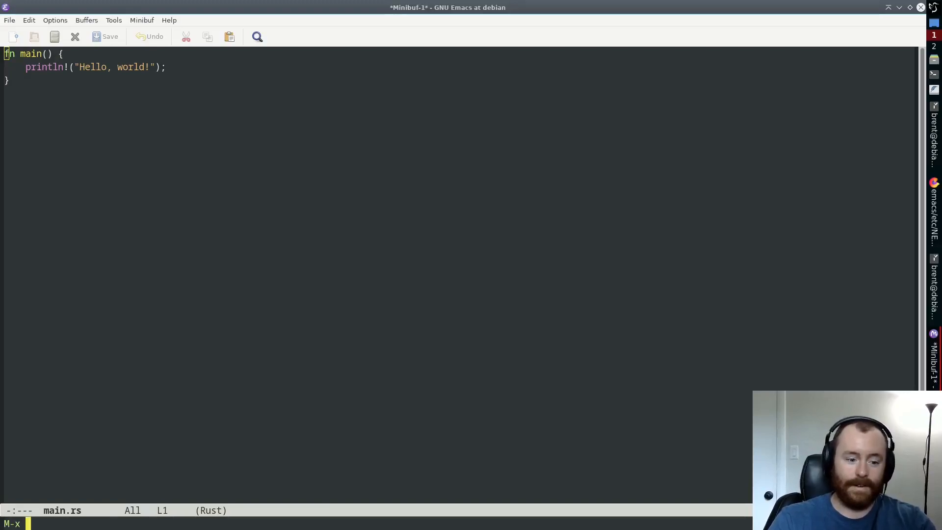
# Run compile with 'cargo run' to build the hello project.
pyautogui.write('comp')
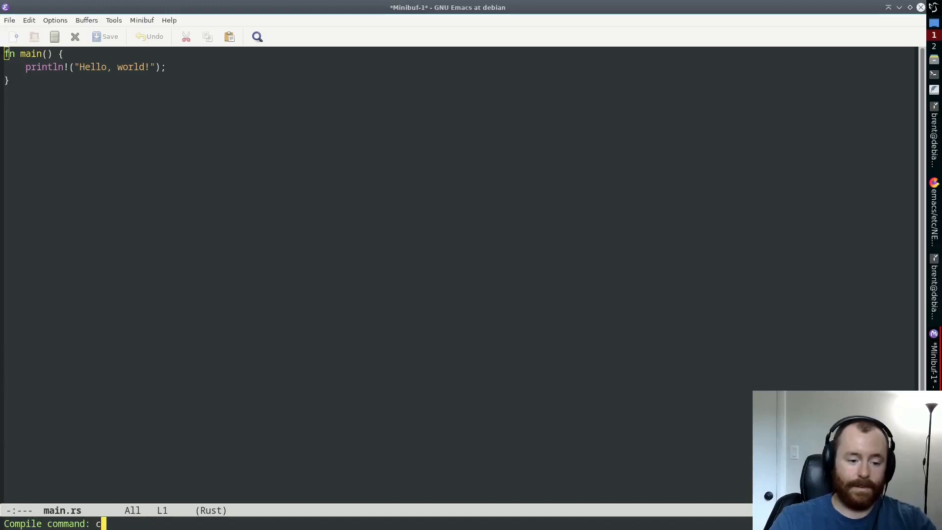
pyautogui.write('argo run')
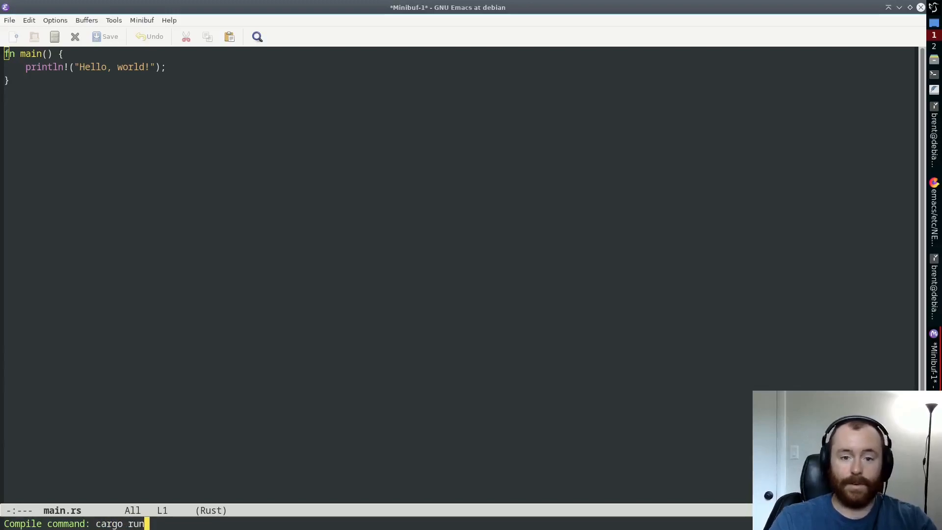
pyautogui.press('Return')
pyautogui.write('~/.emacs.d/')
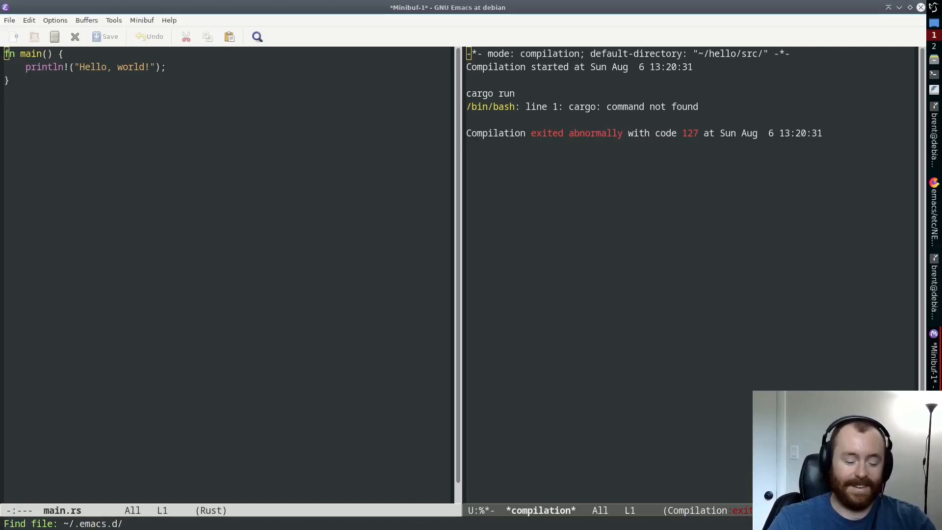
# Open init.el and add (add-to-list 'exec-path "/home/brent/.cargo/bin").
pyautogui.write('init.e')
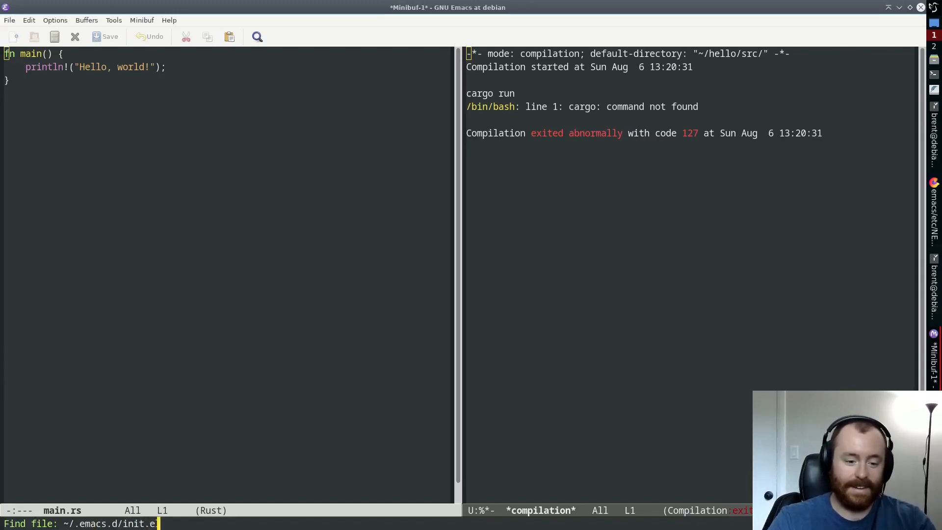
pyautogui.press('Return')
pyautogui.write('(')
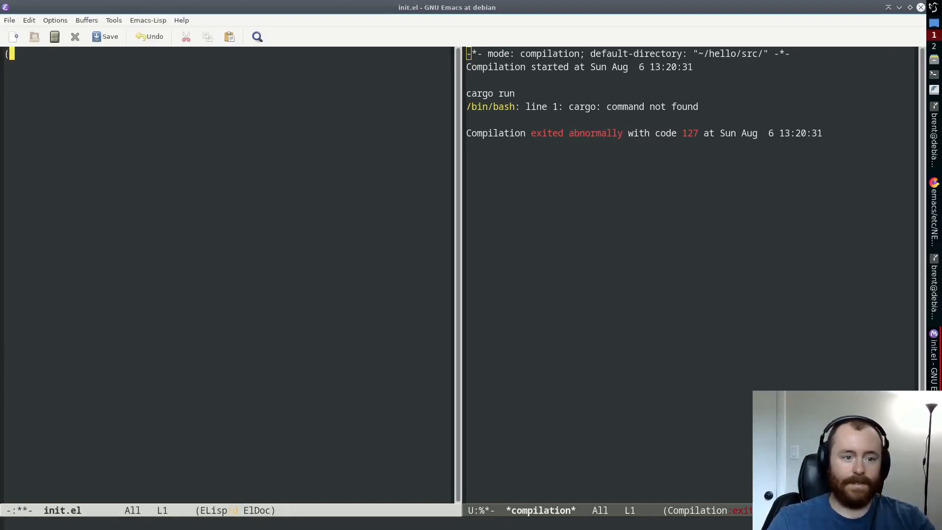
pyautogui.write('add-t')
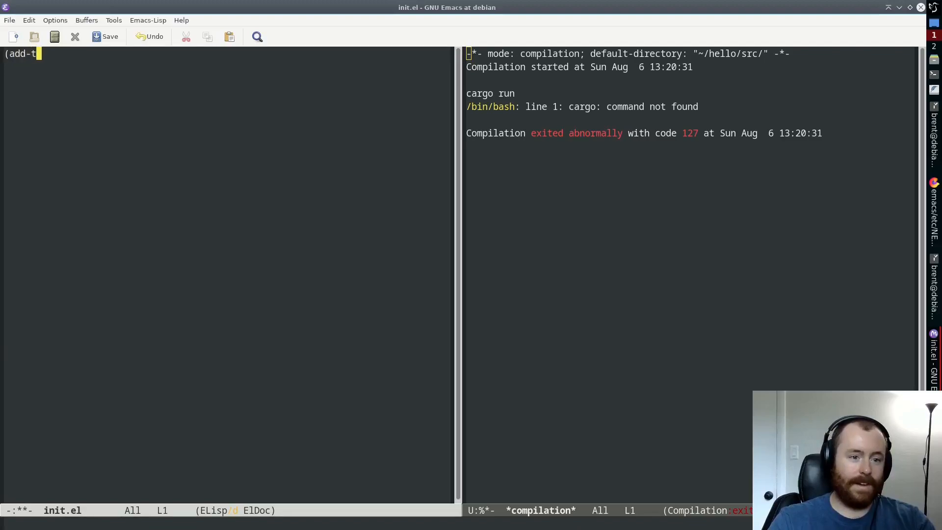
pyautogui.write('o-list')
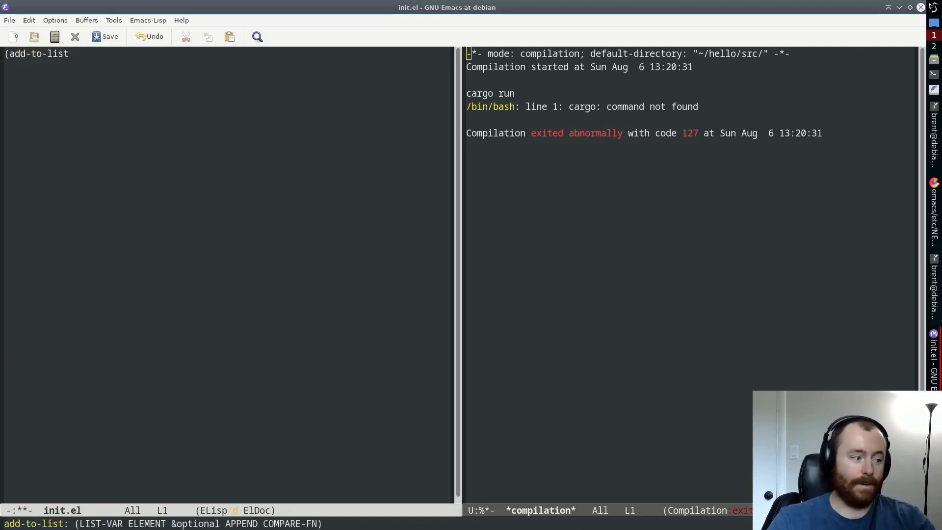
pyautogui.write("'exec-pa")
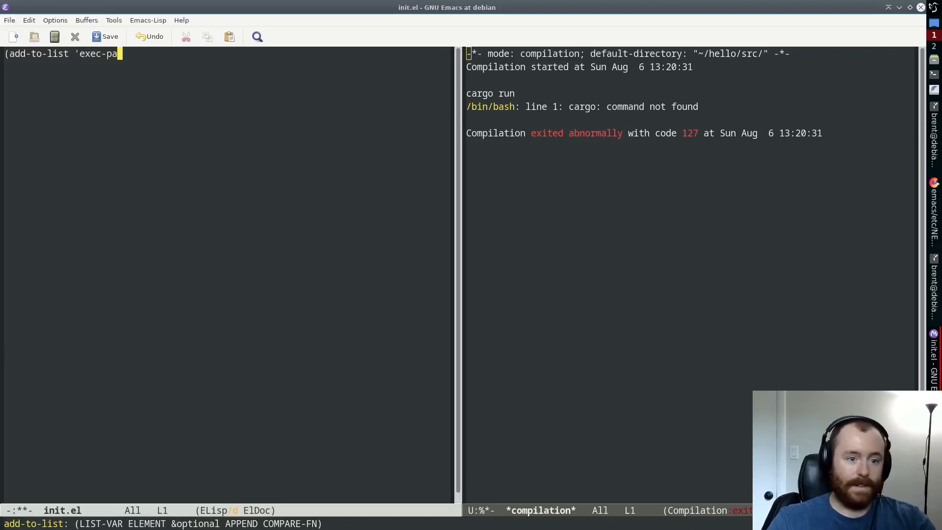
pyautogui.write('th')
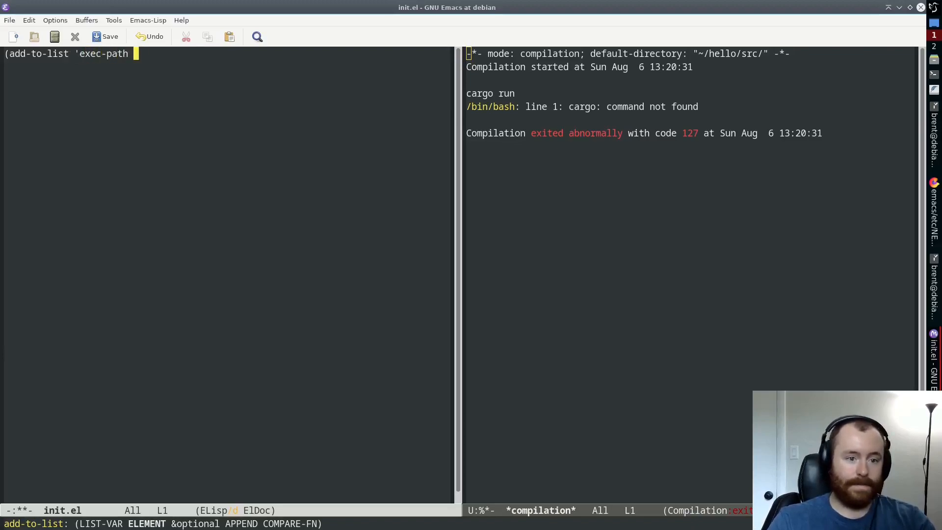
pyautogui.write('"')
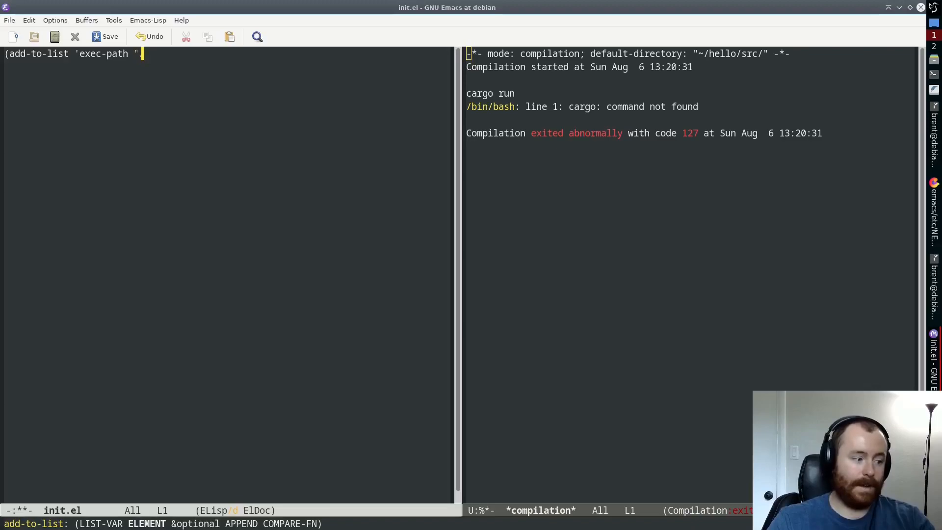
pyautogui.write('/home/brent/.c')
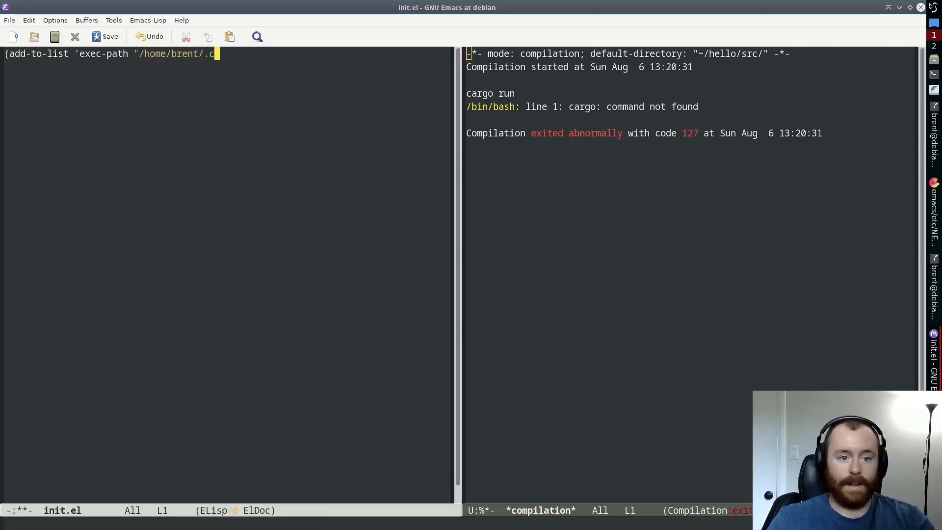
pyautogui.write('argo/bin")')
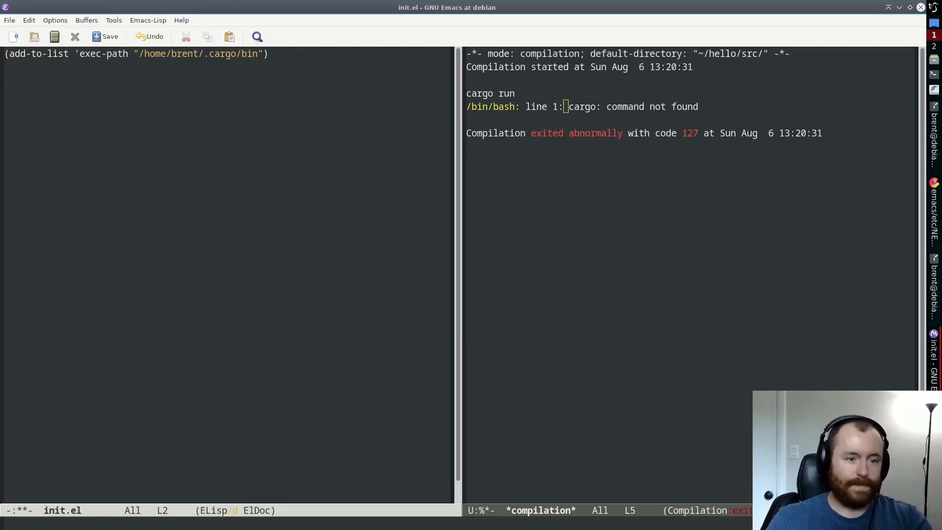
# Add (setenv "PATH" (concat (getenv "PATH") ":/home/brent/.cargo/bin")).
pyautogui.write('(setenv')
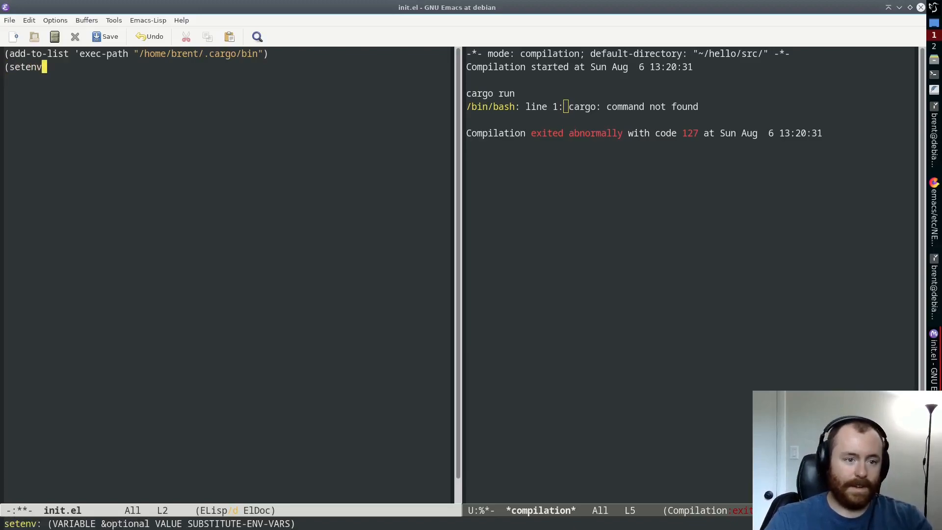
pyautogui.write('"PATH"')
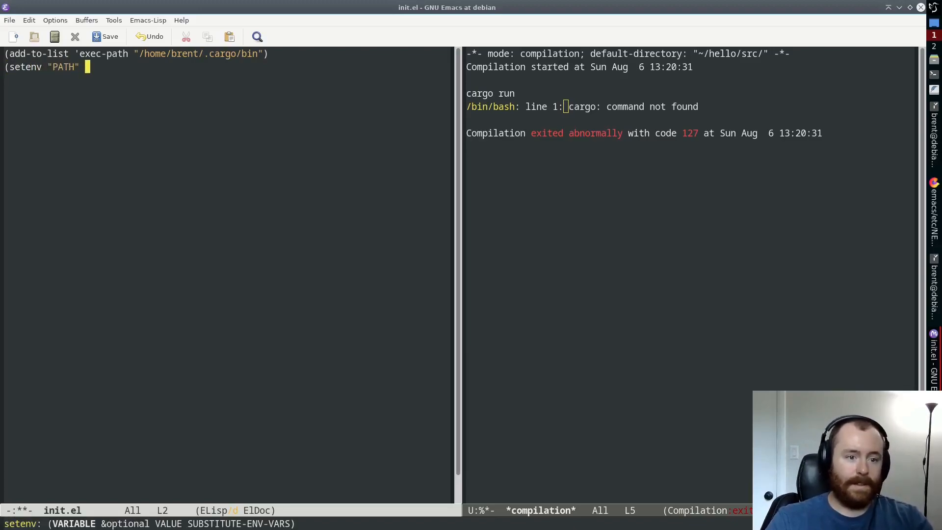
pyautogui.write('(concat (')
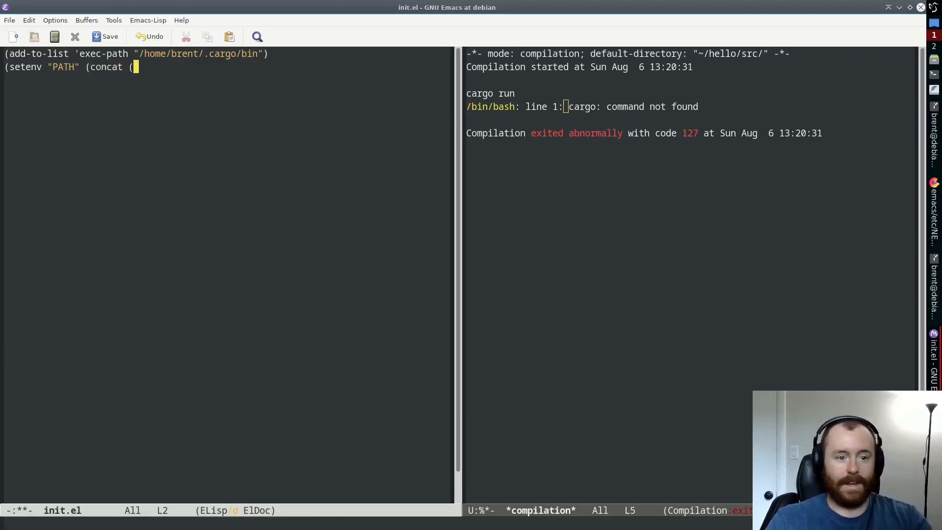
pyautogui.write('getenv')
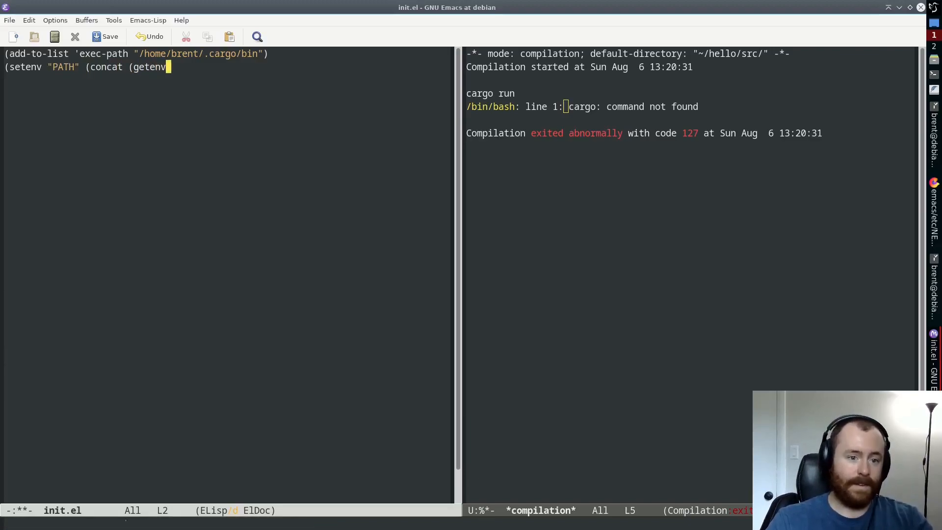
pyautogui.write('"PATH")')
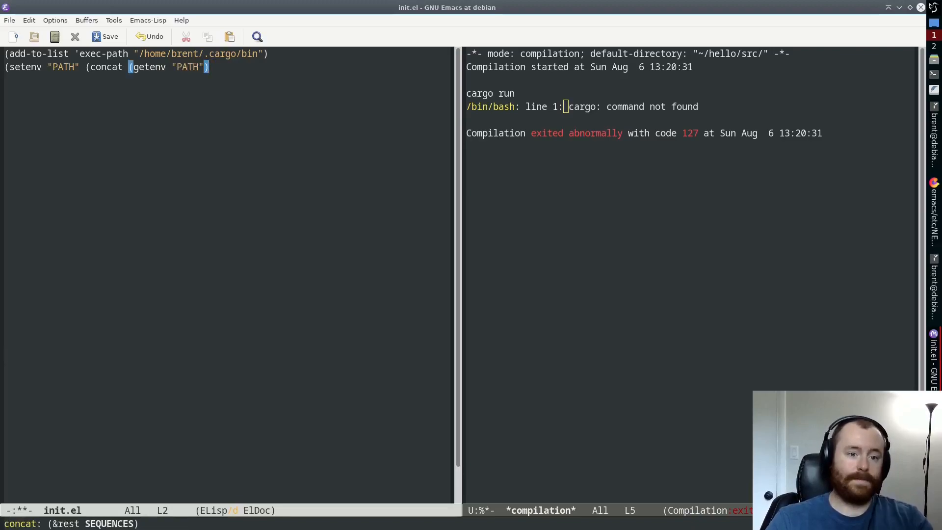
pyautogui.write('":')
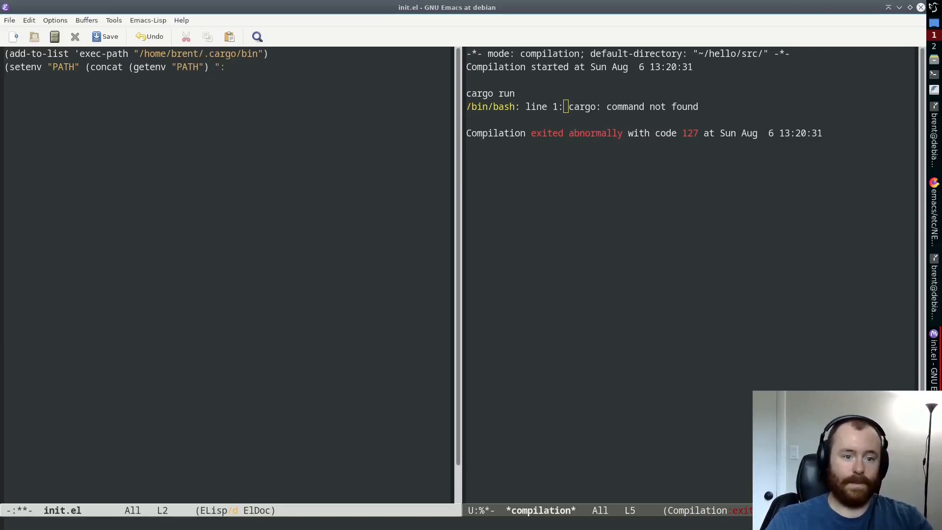
pyautogui.write('/h')
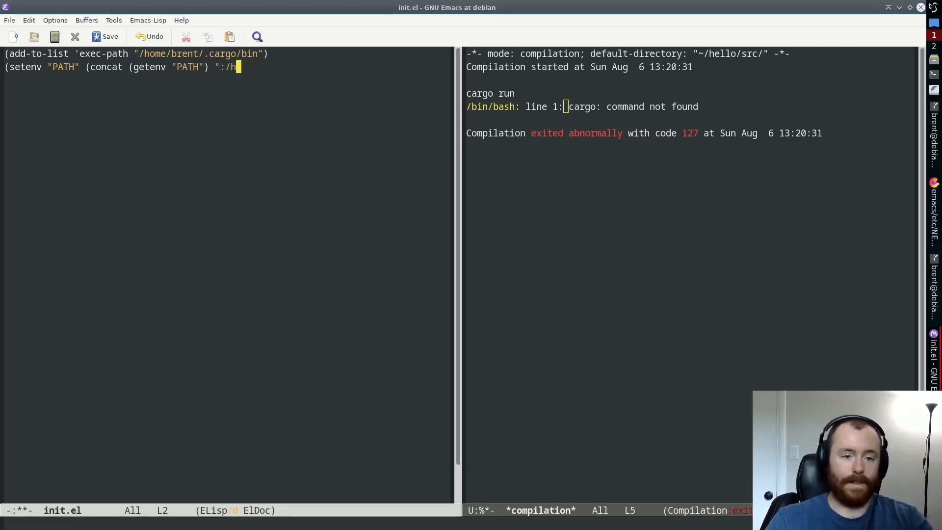
pyautogui.write('ome/brent/.carg')
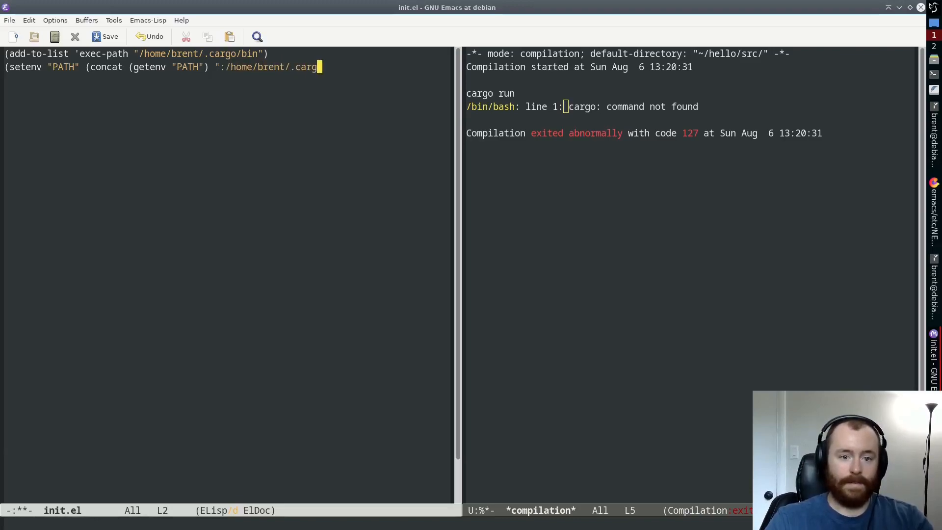
pyautogui.write('o/bin"))')
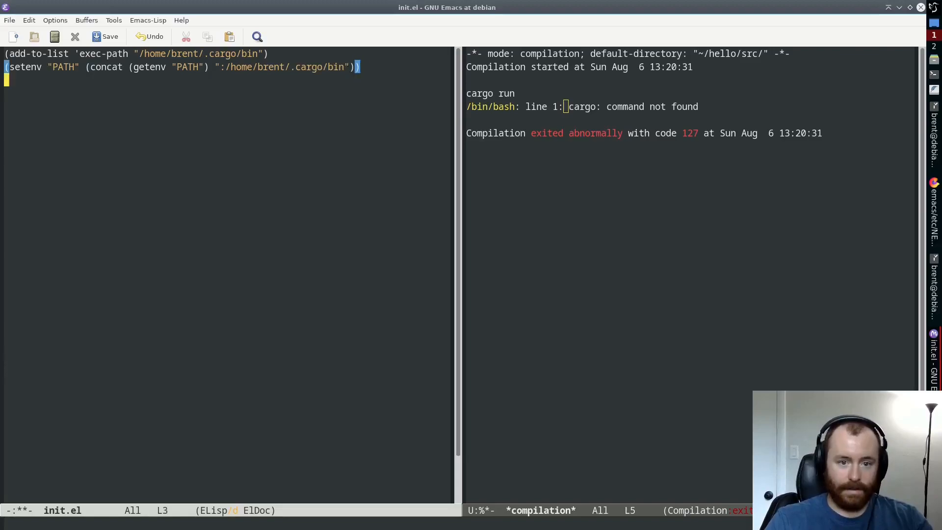
# Type an 'export PPATH $PATH:...' line.
pyautogui.write('export PPATH=')
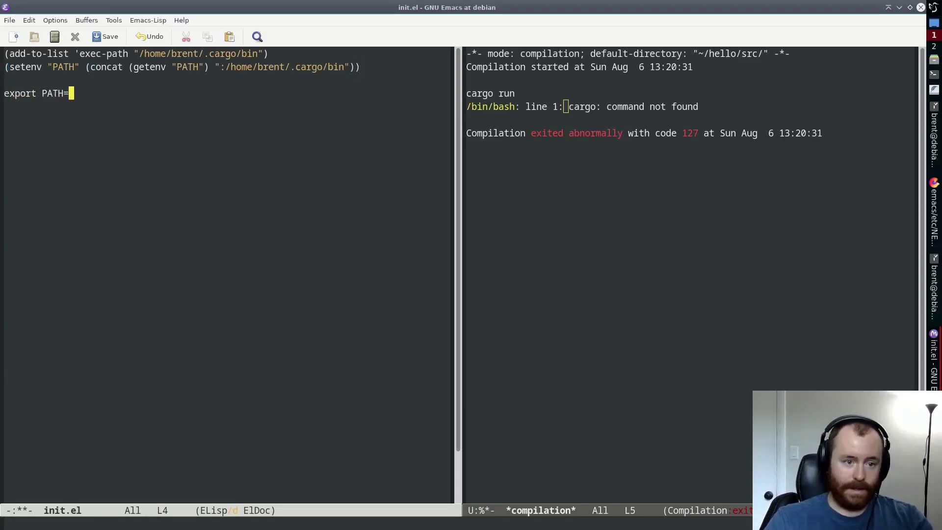
pyautogui.write('$PATH:.')
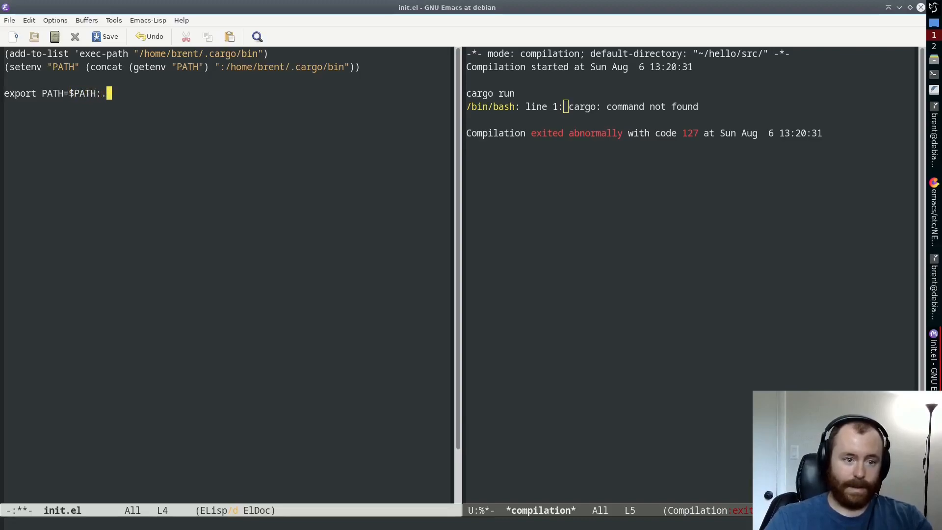
pyautogui.write('..')
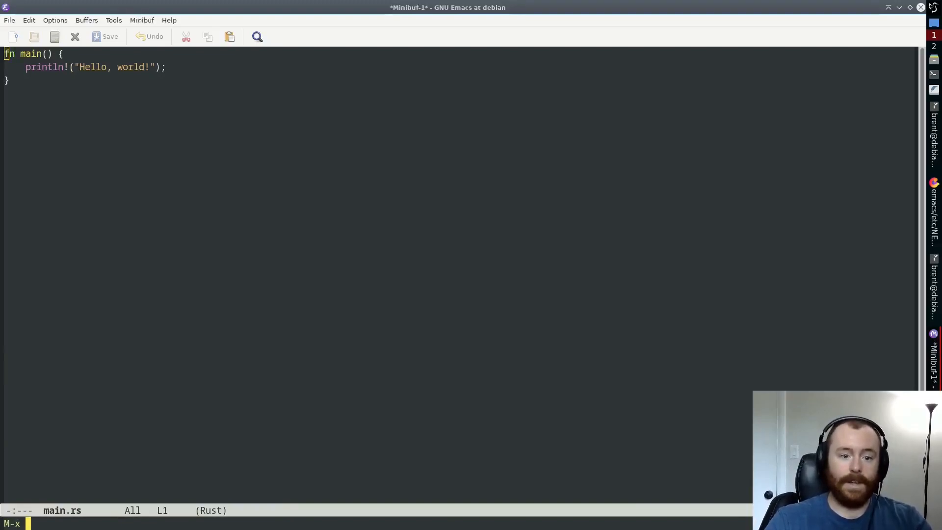
# Start eglot for main.rs with rust-analyzer as the language server.
pyautogui.write('eglot')
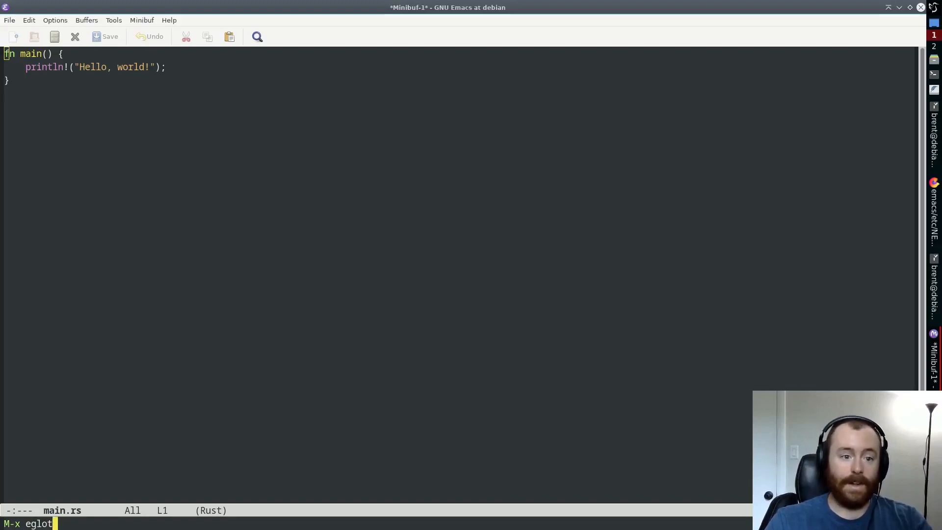
pyautogui.press('Return')
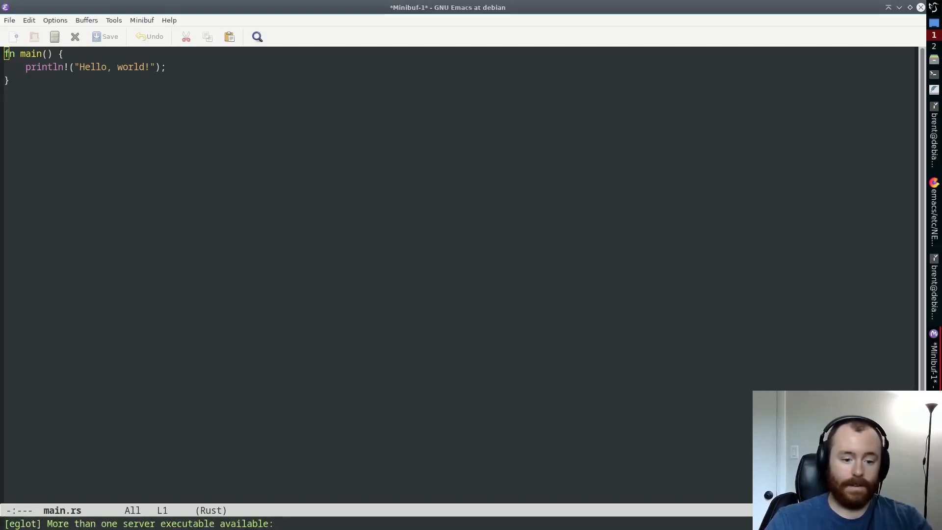
pyautogui.write('r')
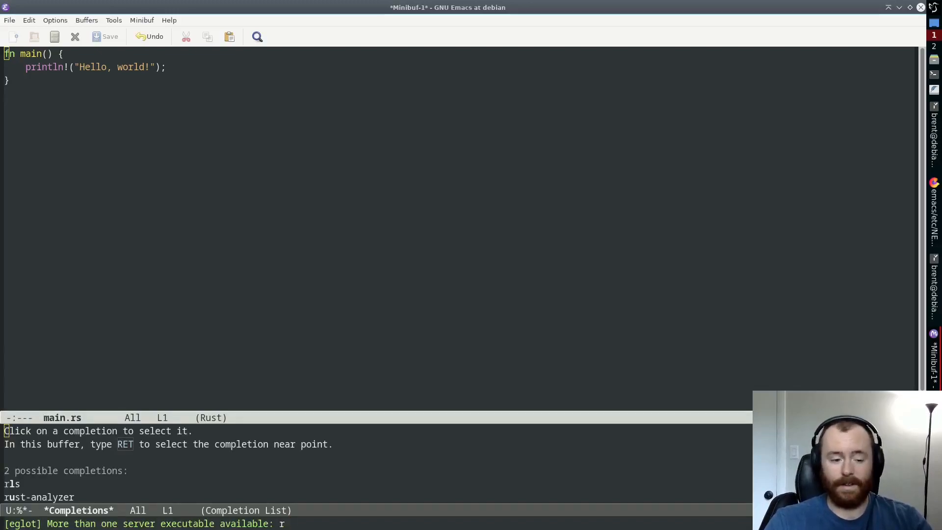
pyautogui.click(31, 497)
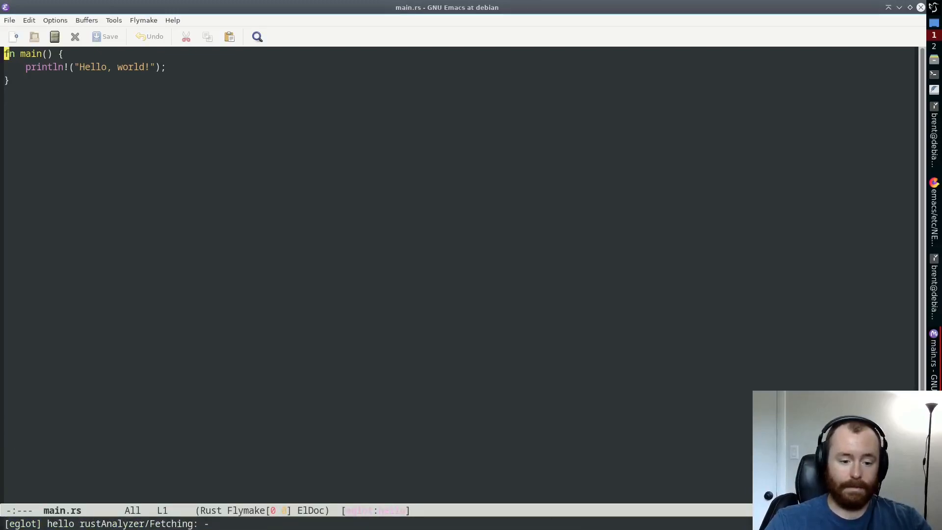
# Test completion by typing std::fs::File::create( in main.rs.
pyautogui.write('j')
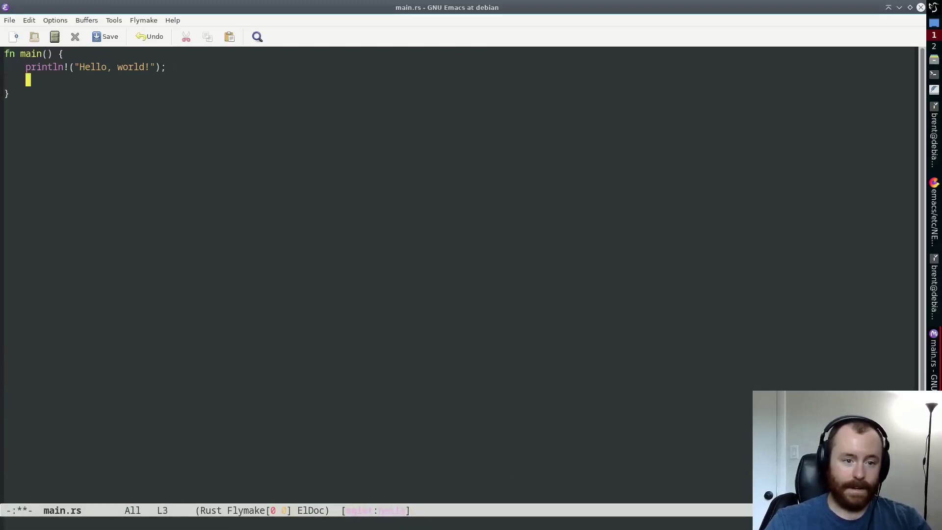
pyautogui.write('std::fs::File')
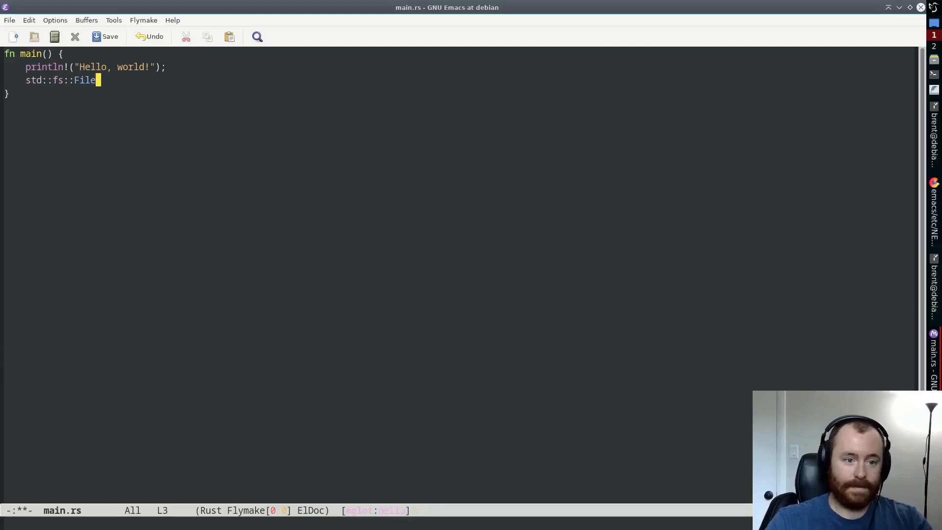
pyautogui.write('::')
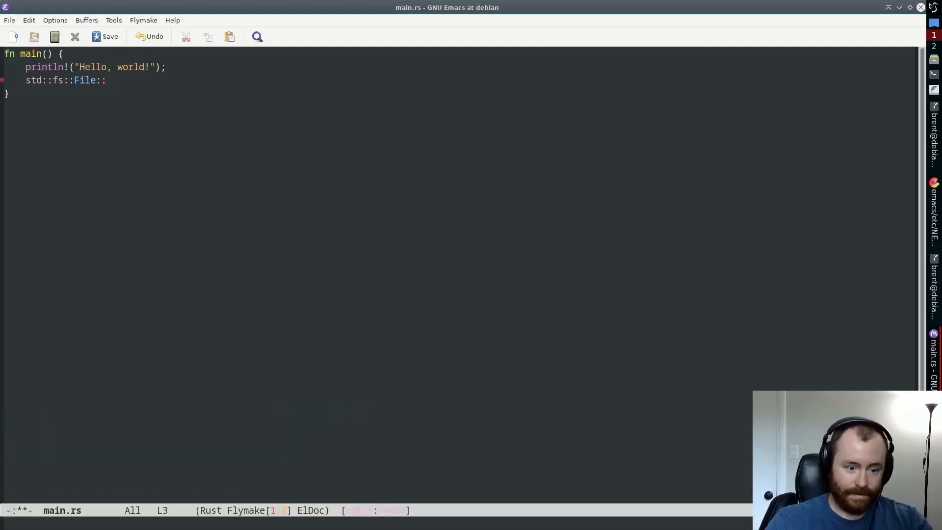
pyautogui.write('create(')
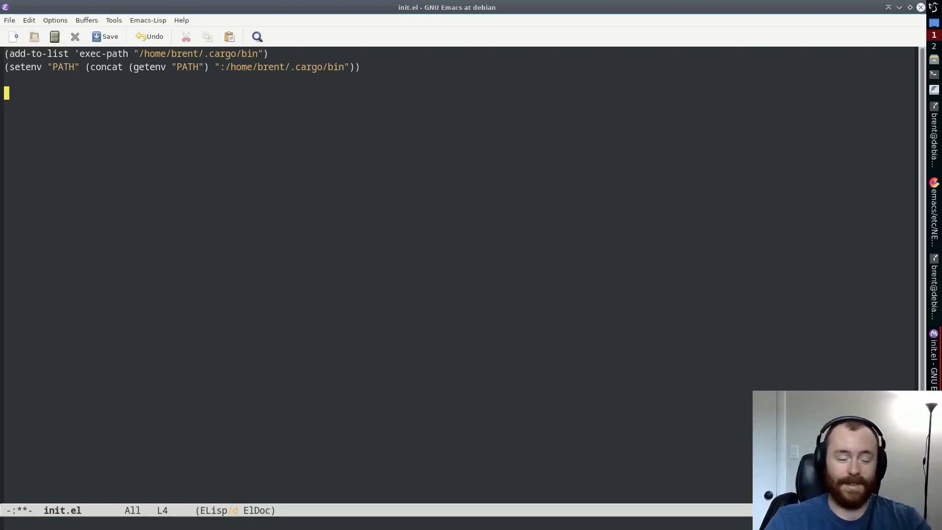
# Enter (use-package company :ensure t) below the PATH settings in init.el.
pyautogui.write('(use-package')
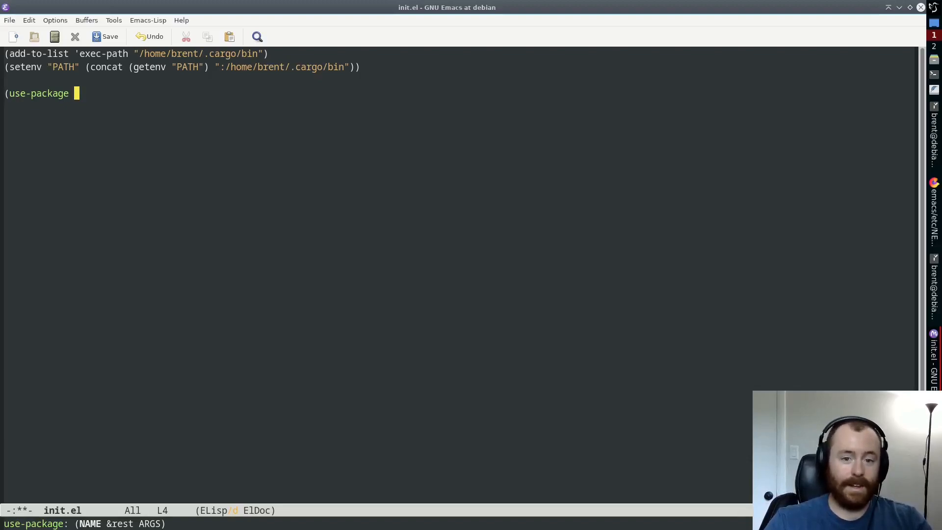
pyautogui.write('com')
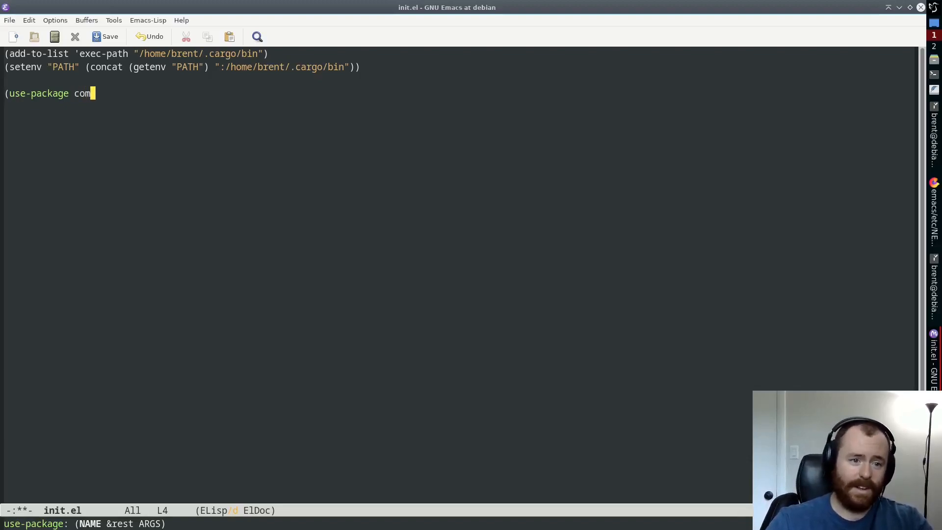
pyautogui.write('pany')
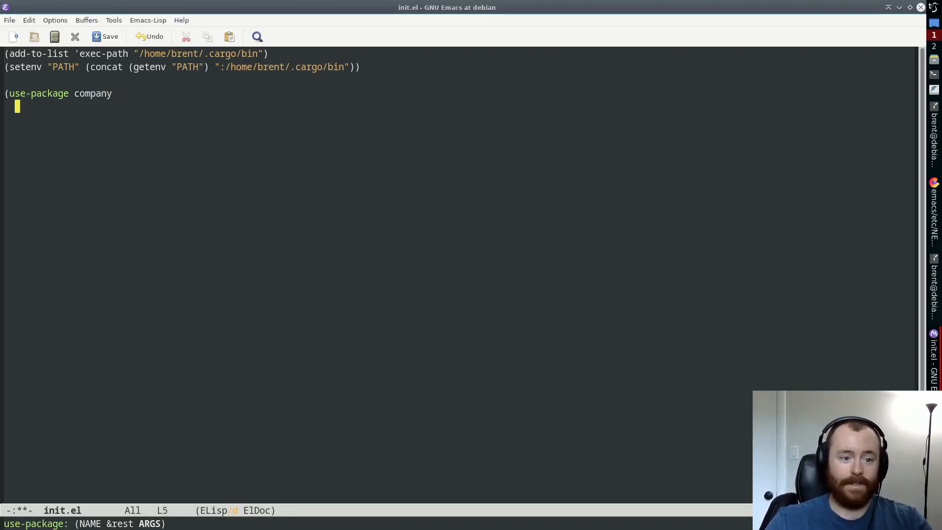
pyautogui.write(':ensure t)')
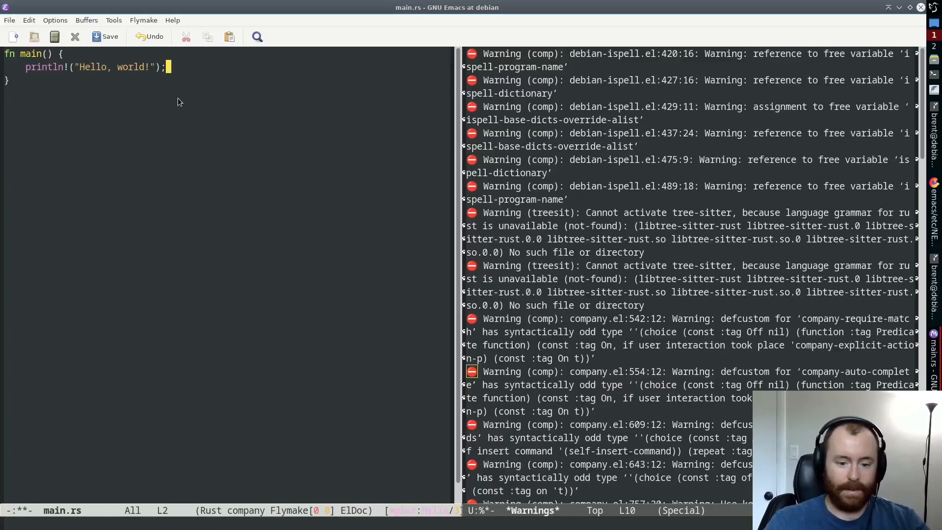
# Add print!("hello again"); to main.rs.
pyautogui.write('print!')
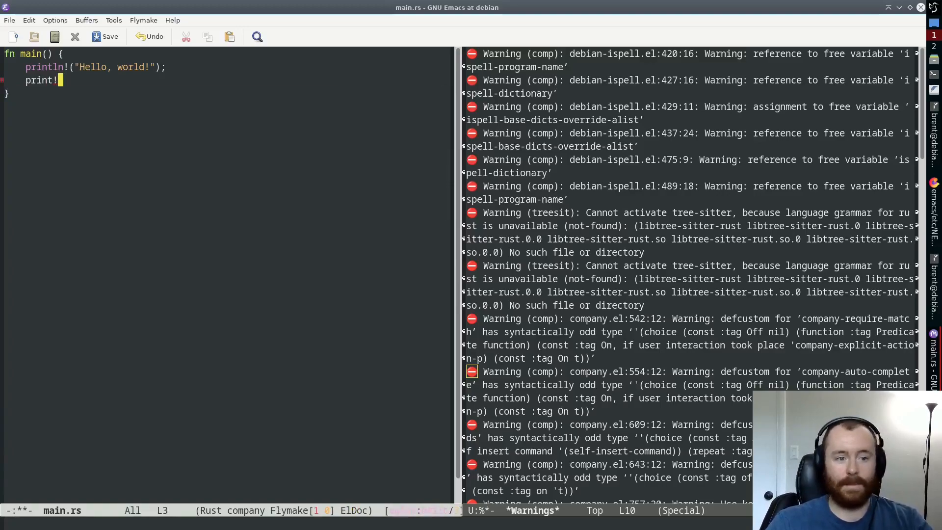
pyautogui.write('("')
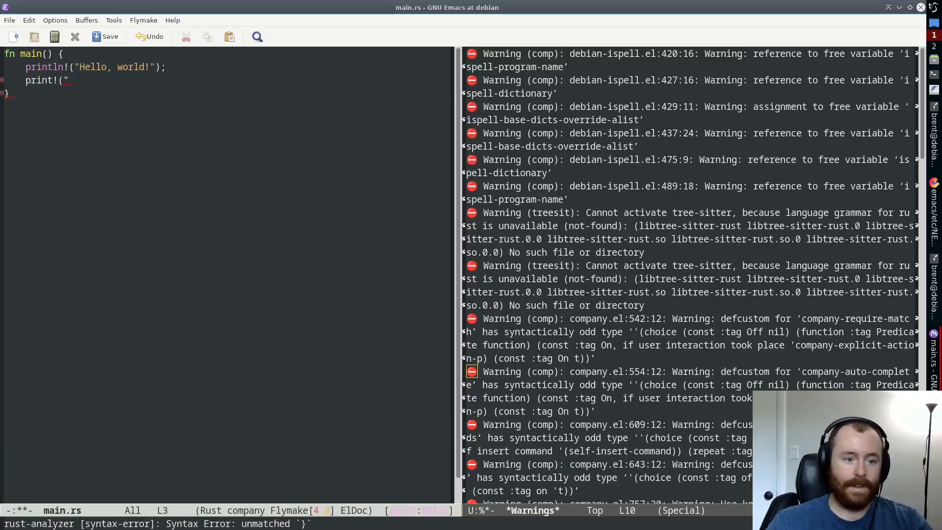
pyautogui.write('hello again')
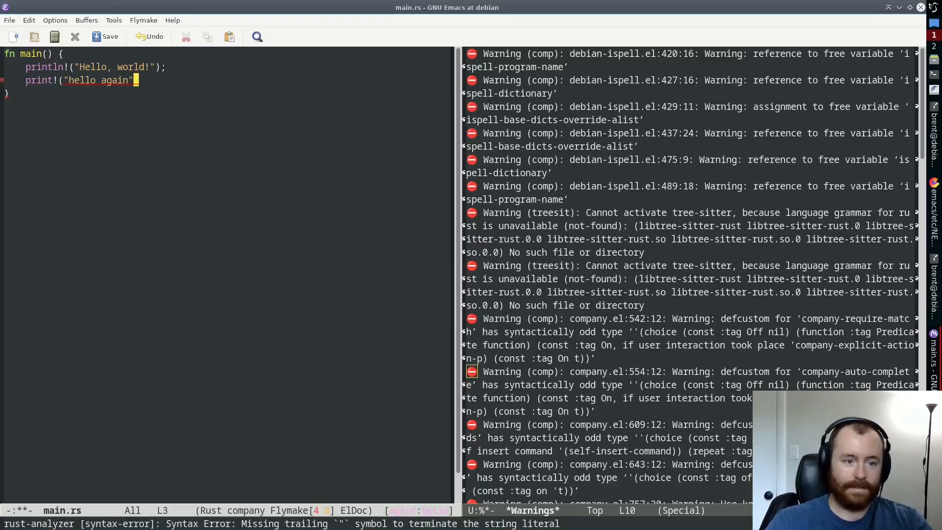
pyautogui.write(');')
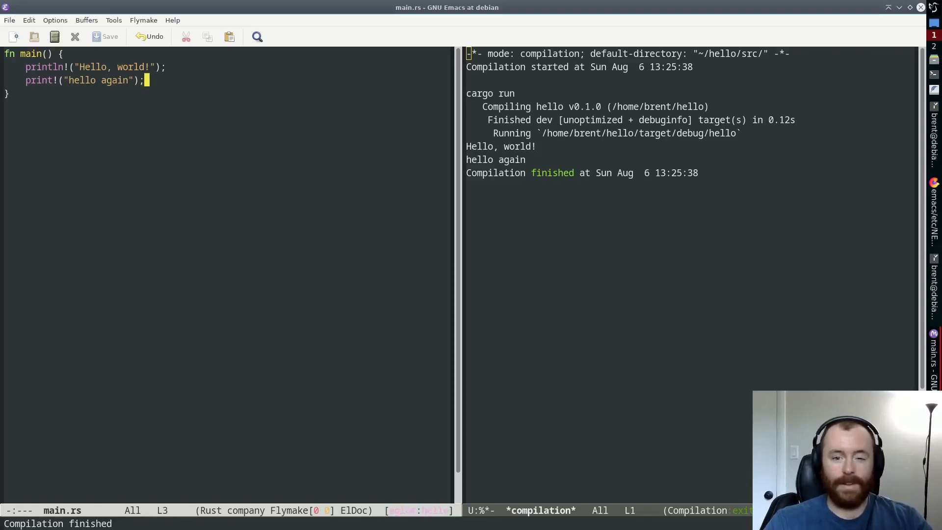
# Back in init.el, start a use-package rust-ts-mode block with an eglot :hook entry.
pyautogui.press('C-x b')
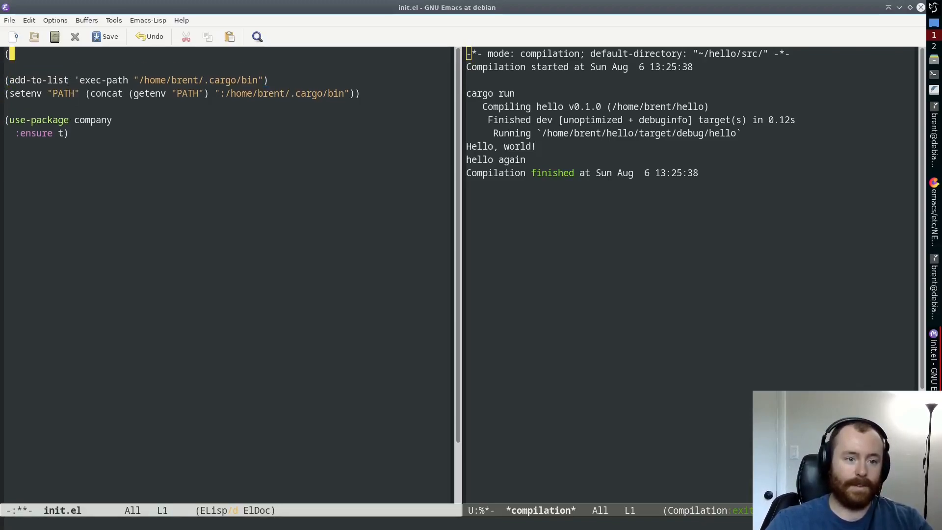
pyautogui.write('(use-package')
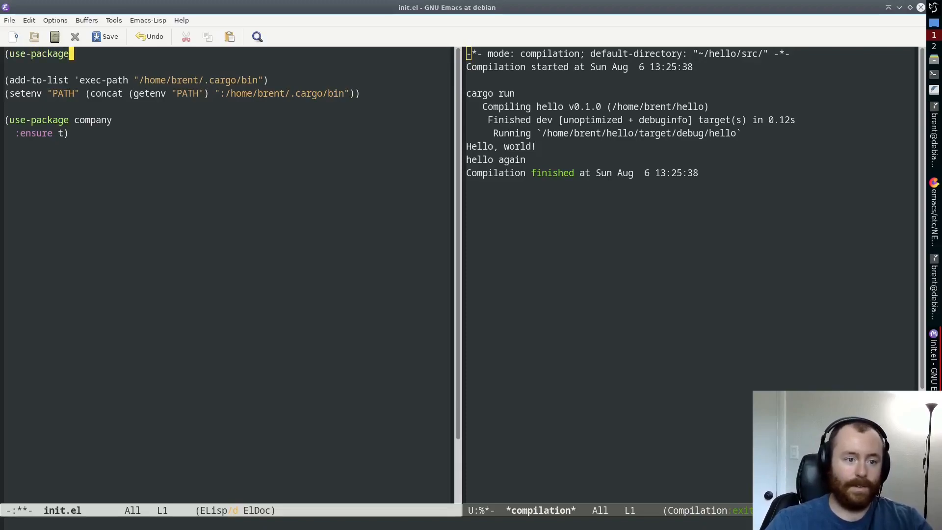
pyautogui.write('rust-ts')
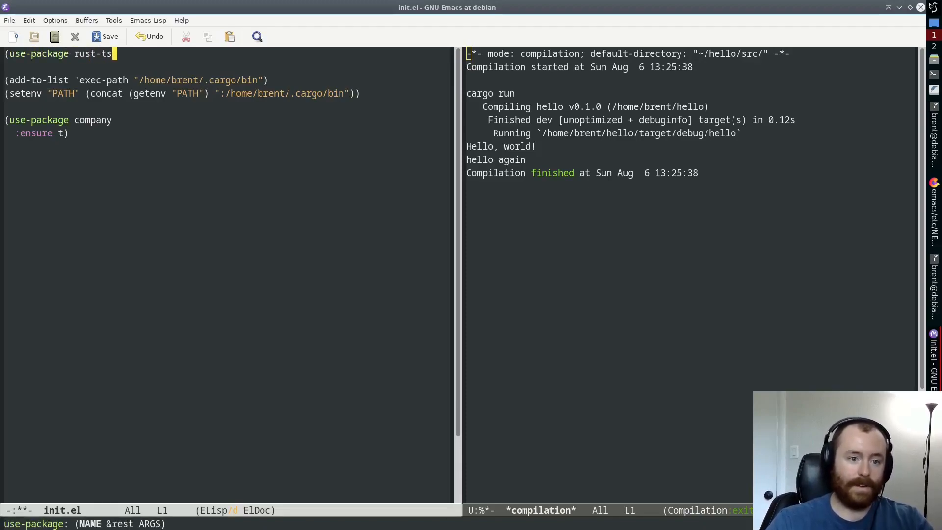
pyautogui.write('-mode')
pyautogui.click(226, 67)
pyautogui.write(':ensure t')
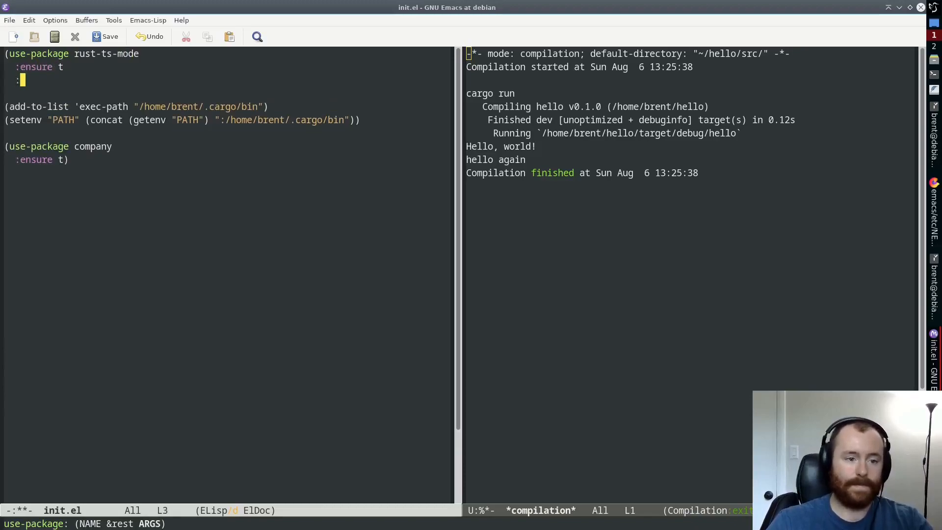
pyautogui.write(':hook (')
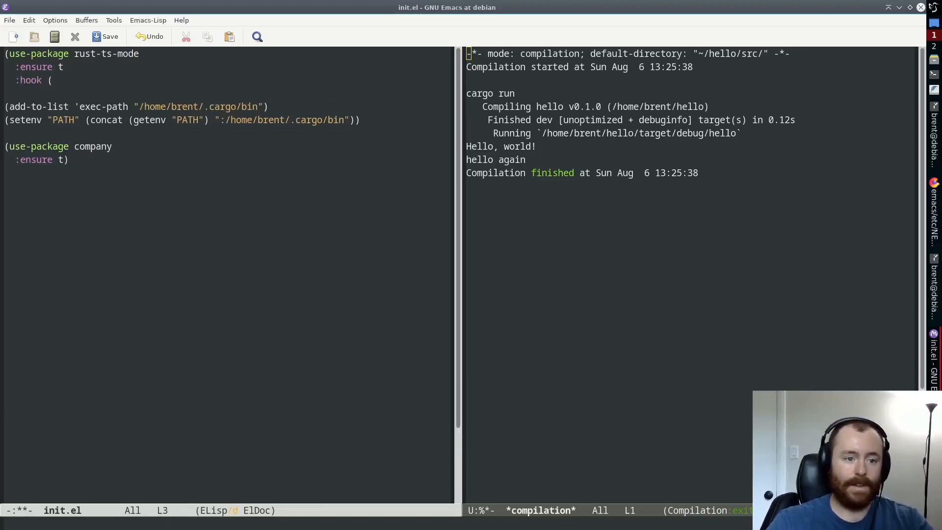
pyautogui.write('(rust-')
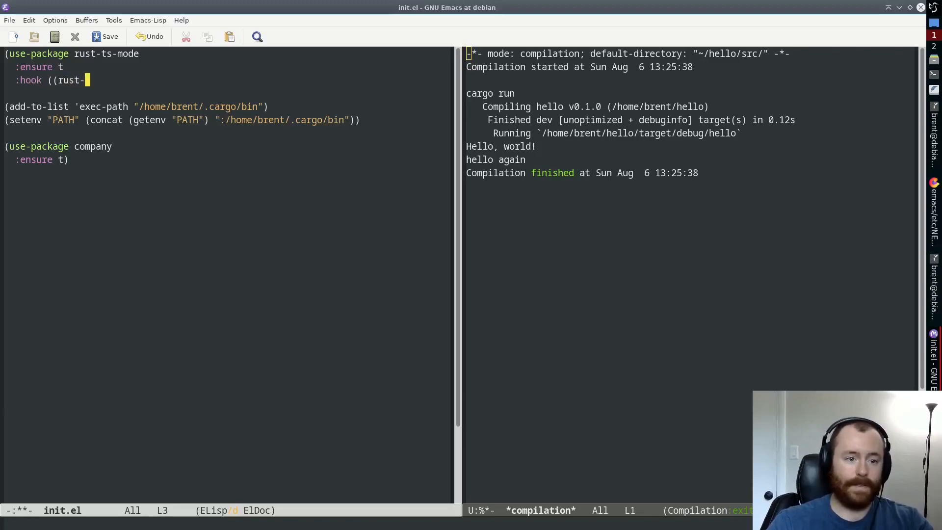
pyautogui.write('ts-mode .')
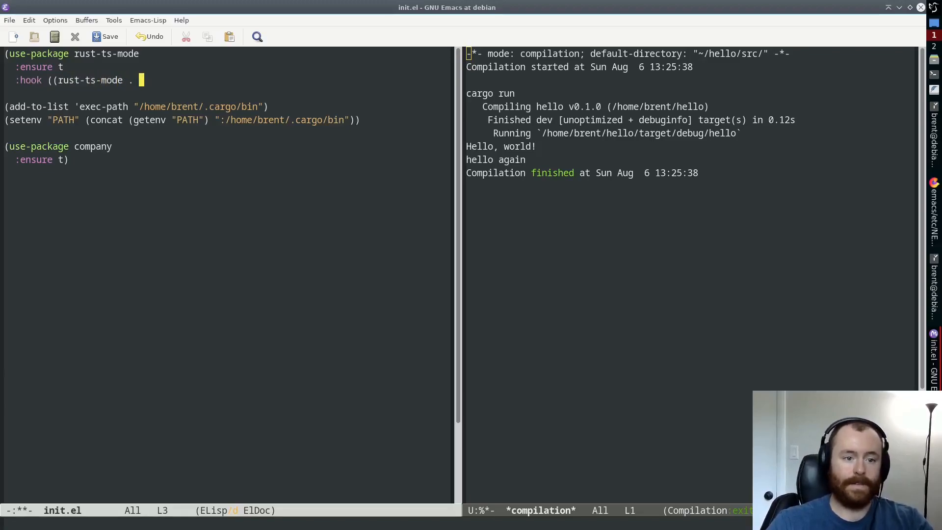
pyautogui.write('eglot-e')
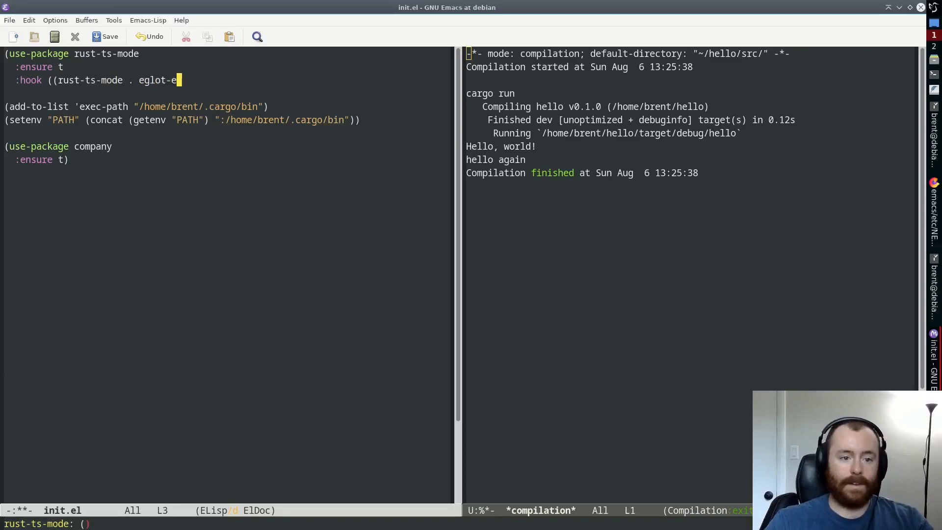
pyautogui.write('nable')
pyautogui.click(472, 523)
pyautogui.write('eglot-')
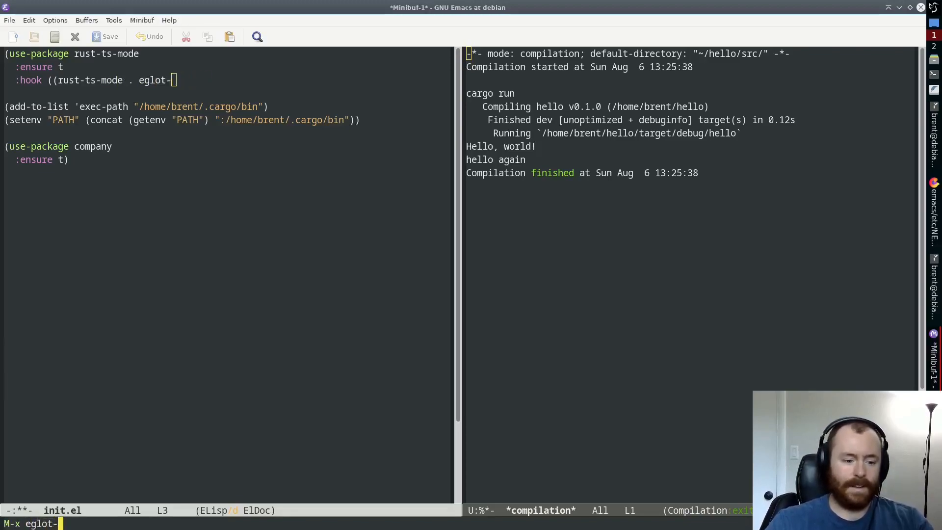
# Check eglot command names, then add the company-mode hook and a :config section.
pyautogui.press('TAB')
pyautogui.write('(')
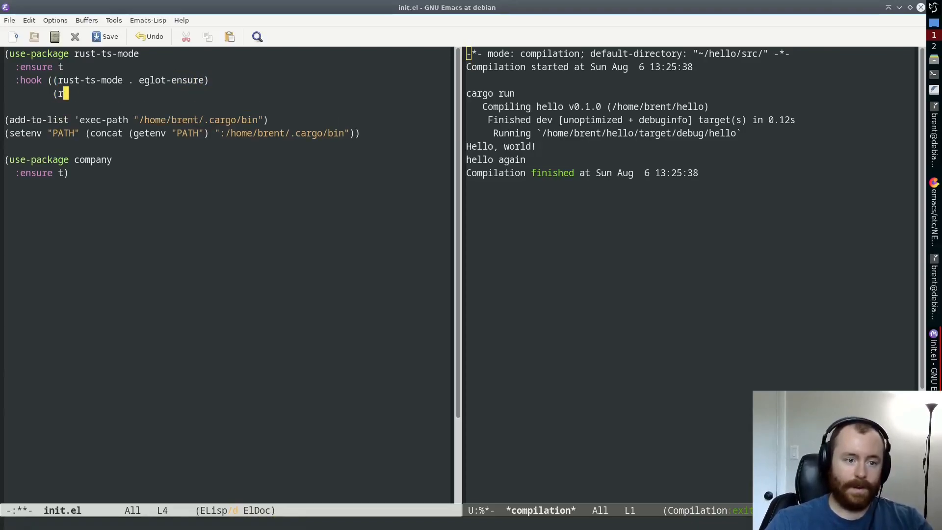
pyautogui.write('rust-ts-mode .')
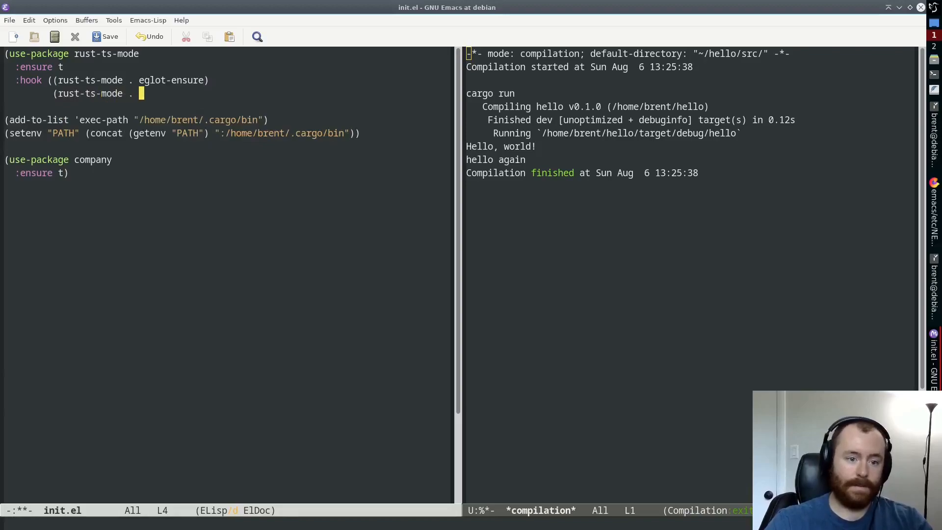
pyautogui.write('company-mode))')
pyautogui.write(':')
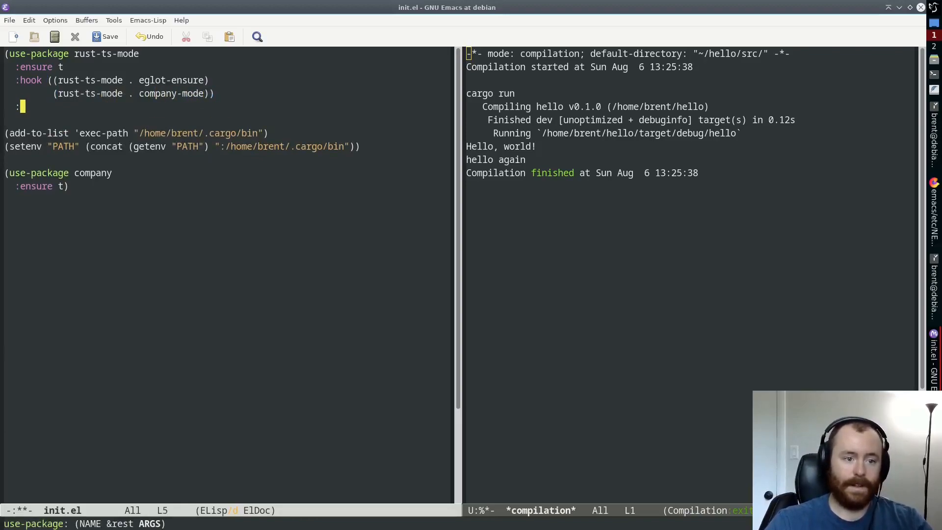
pyautogui.write('config')
pyautogui.write('(')
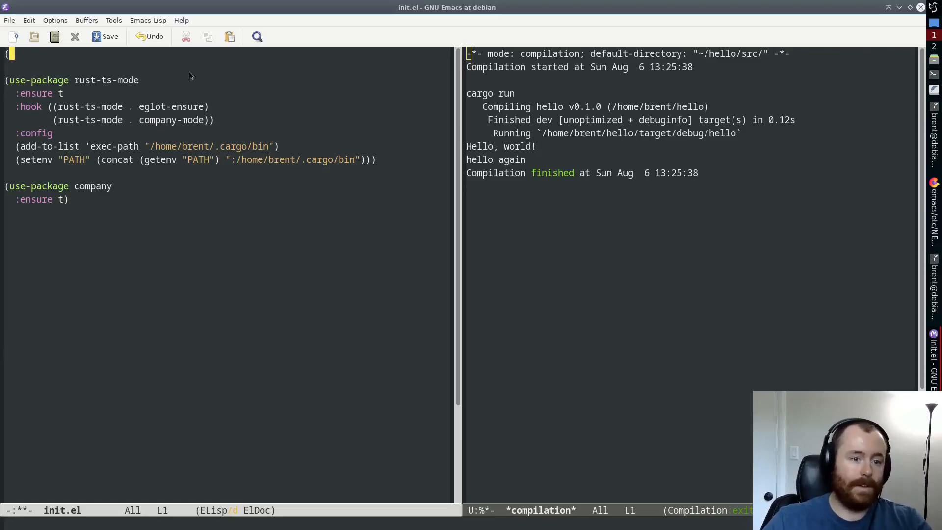
# Add an add-to-list 'auto-mode-alist entry mapping "\\.rs\\'" to rust-ts-mode in init.el.
pyautogui.write('add-to-list')
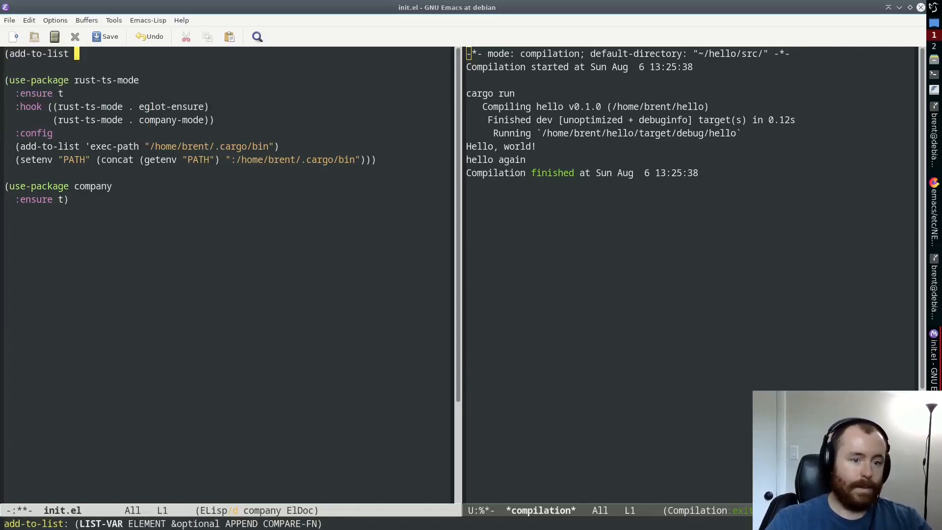
pyautogui.write("'auto-mode-alist")
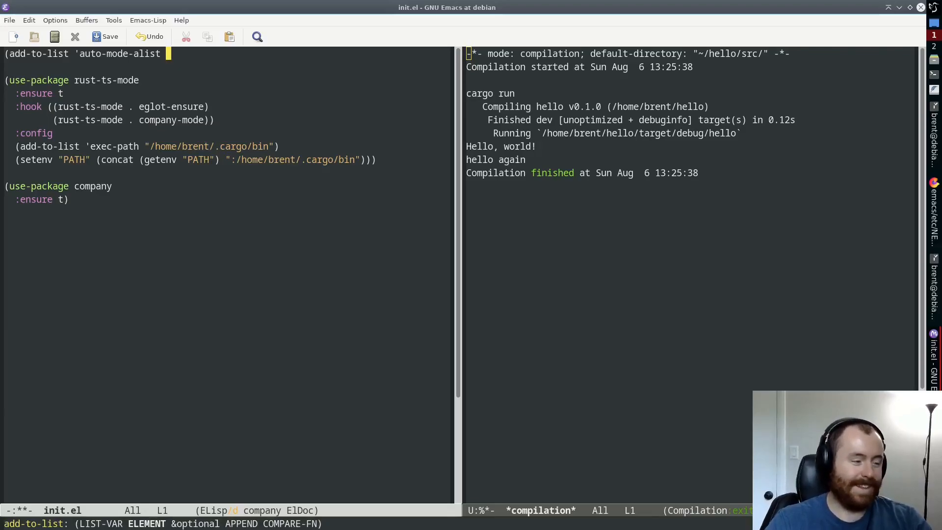
pyautogui.write("'(")
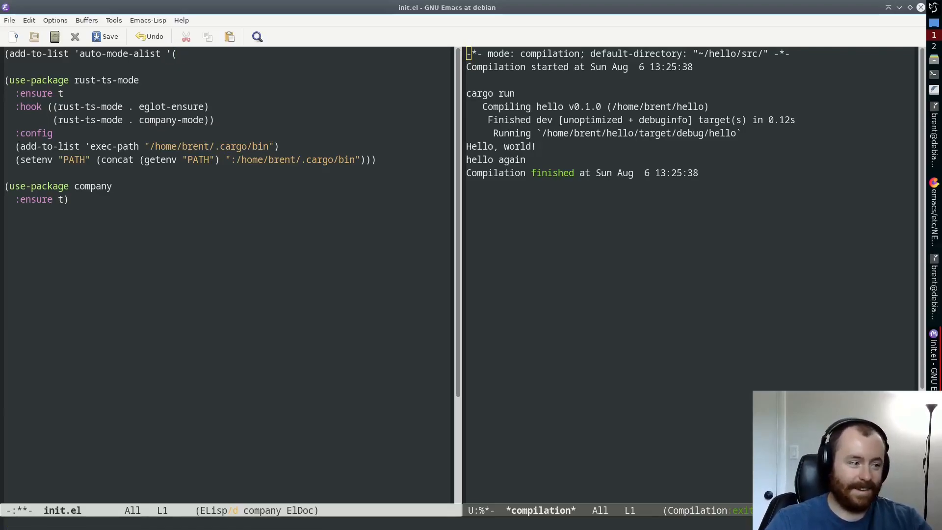
pyautogui.write('"\\\\')
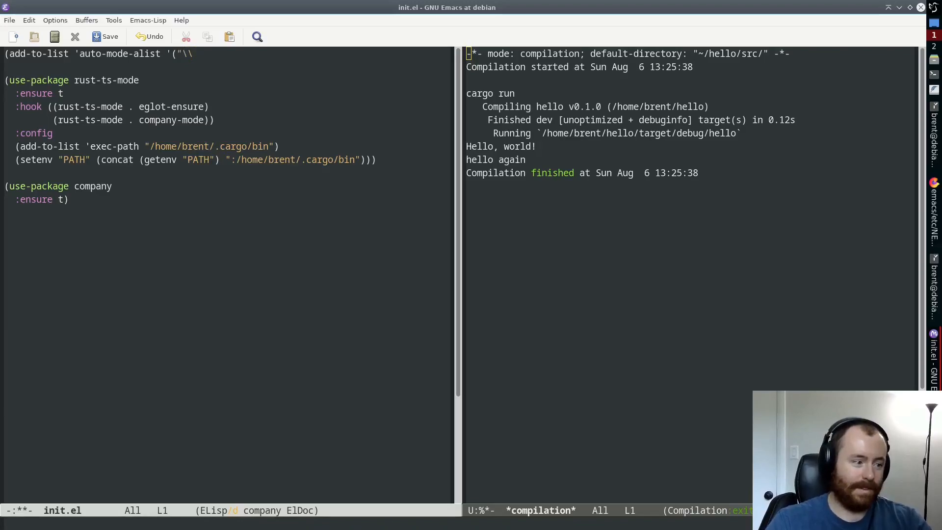
pyautogui.write('.rs\\\\')
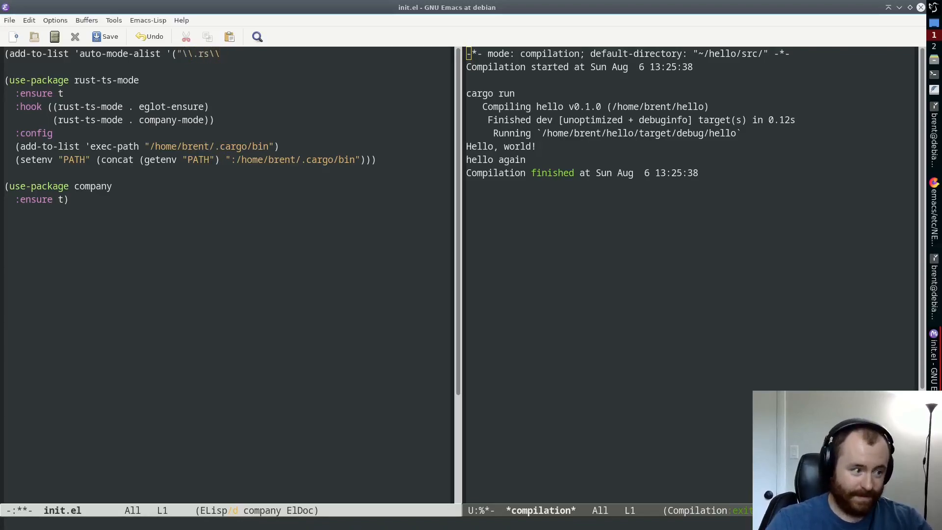
pyautogui.write('\'" . russt-ts-mode))')
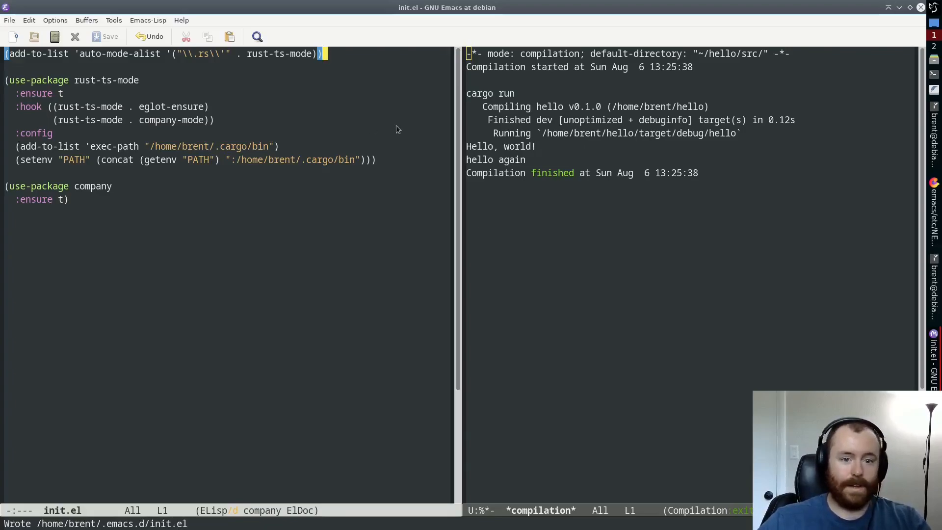
pyautogui.moveTo(359, 107)
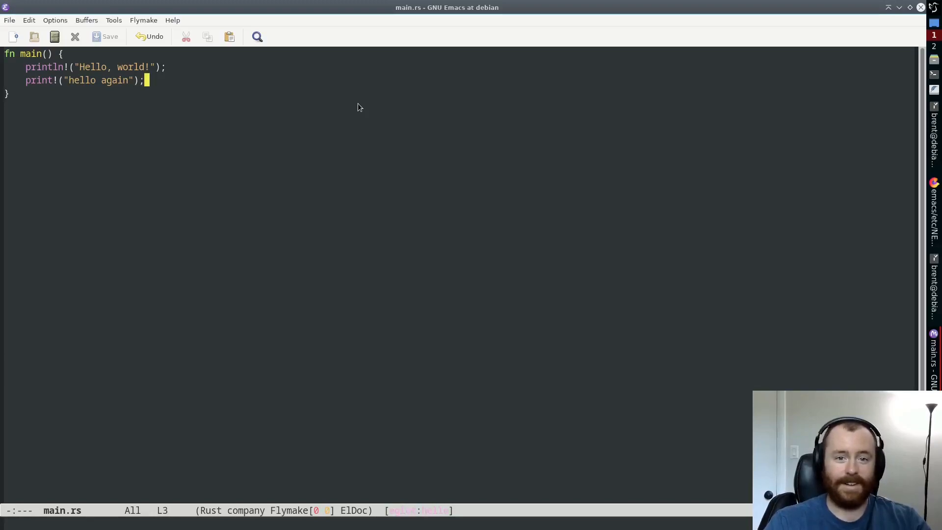
# Restart Emacs with restart-emacs and begin finding a file under hello/src/.
pyautogui.press('M-x')
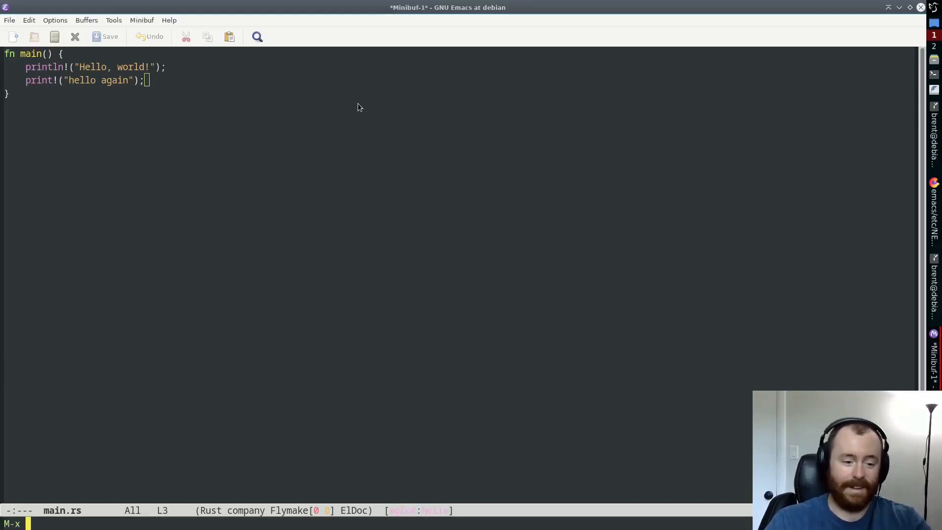
pyautogui.write('restat')
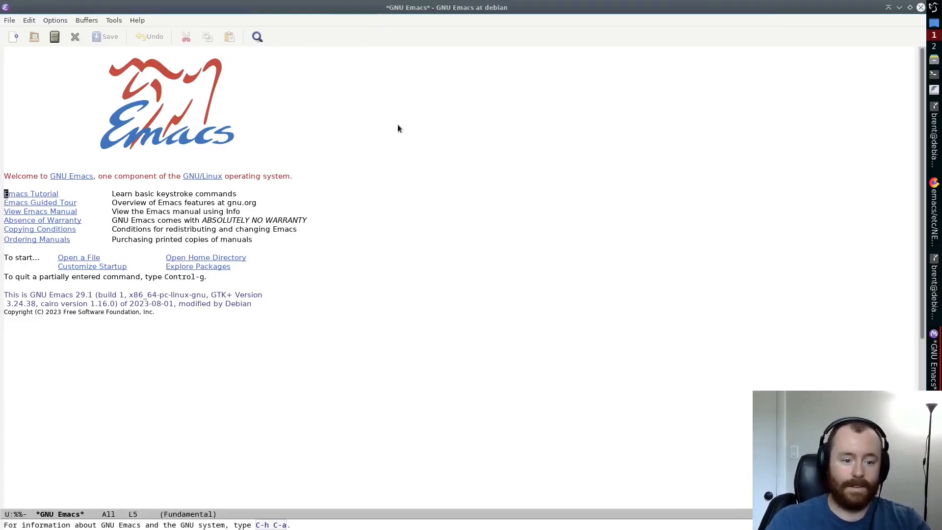
pyautogui.press('C-x C-f')
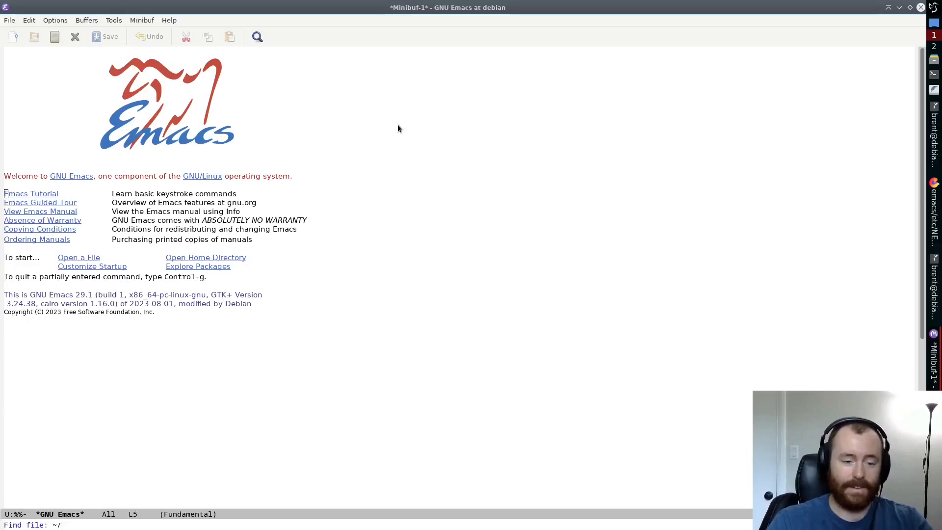
pyautogui.write('hello/src/')
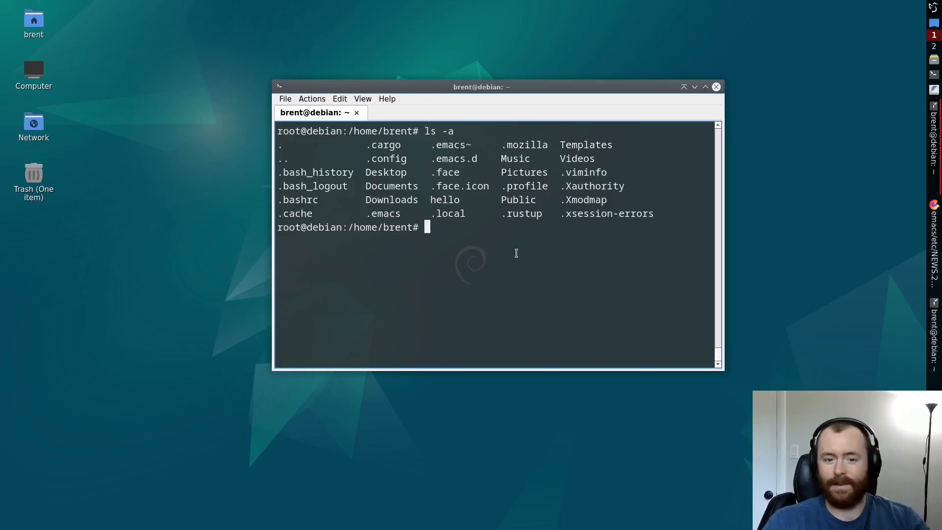
# Print .emacs, delete .emacs and .emacs~, then click the screen's top-right corner.
pyautogui.write('cat .emacs')
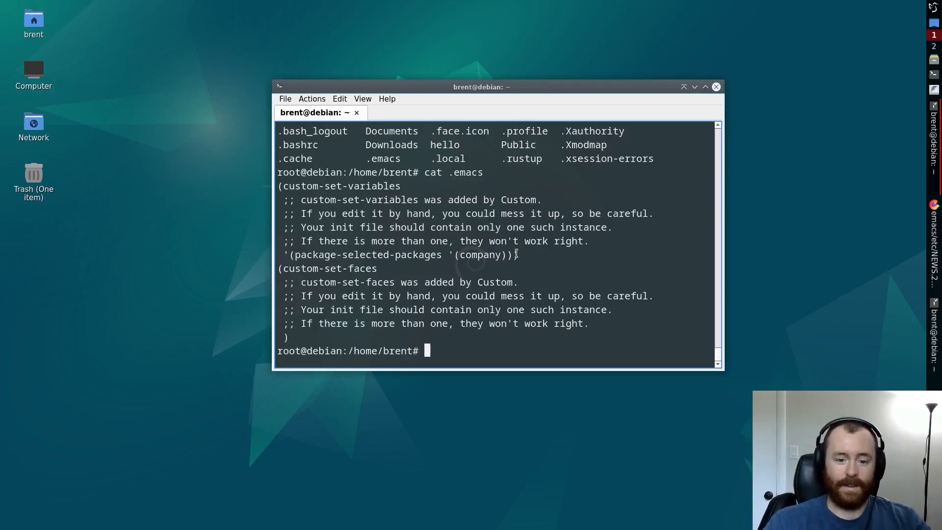
pyautogui.write('rm .emacs')
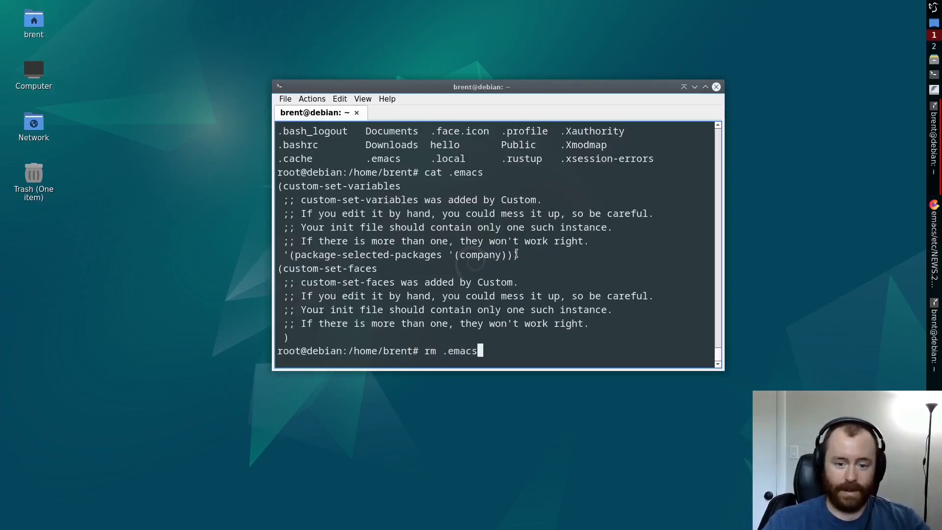
pyautogui.write('.emacs~')
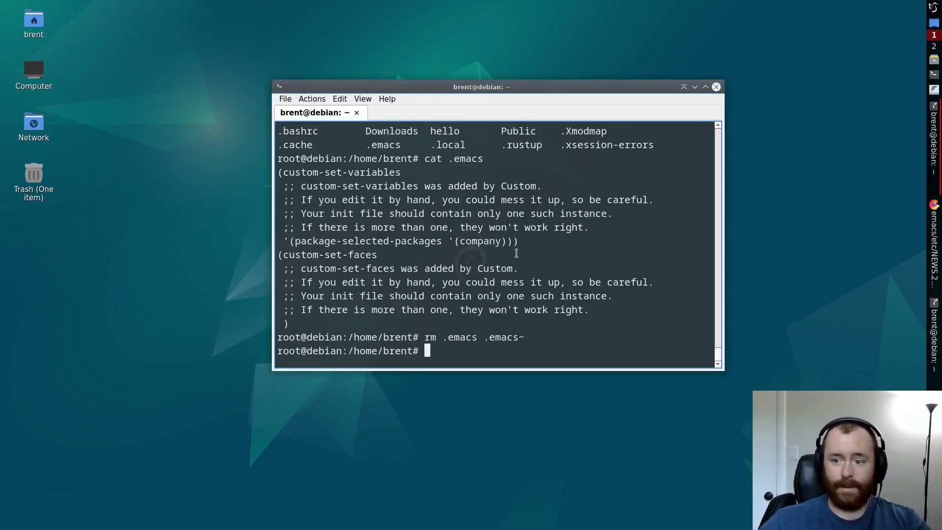
pyautogui.click(932, 5)
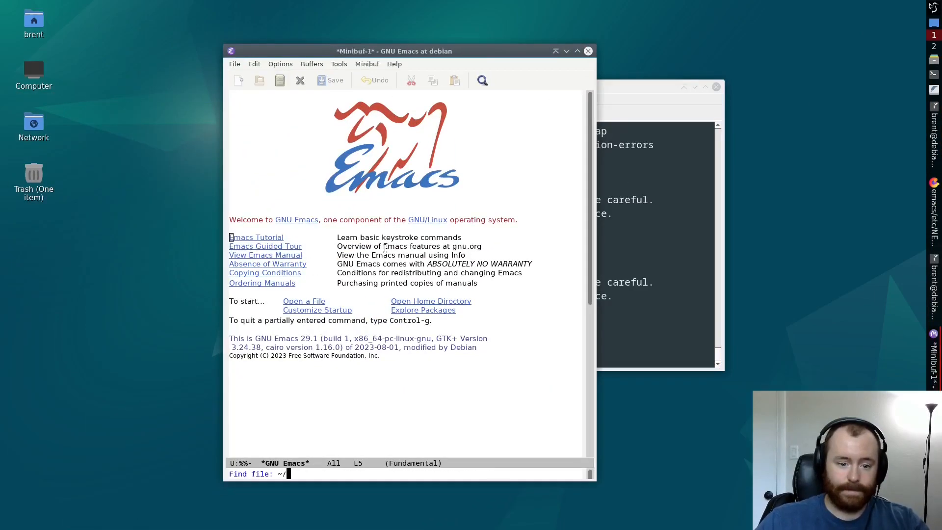
# Complete the find-file path into the hello project to open main.rs.
pyautogui.write('he')
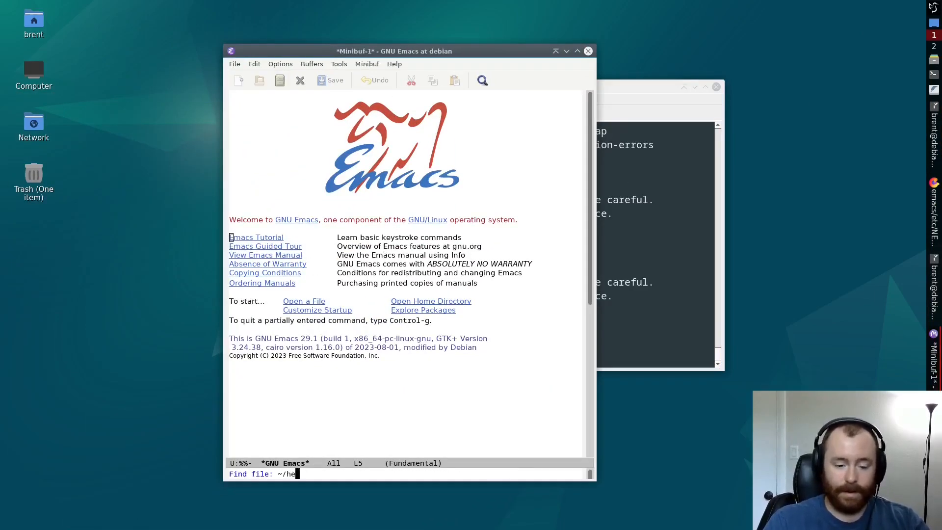
pyautogui.press('Return')
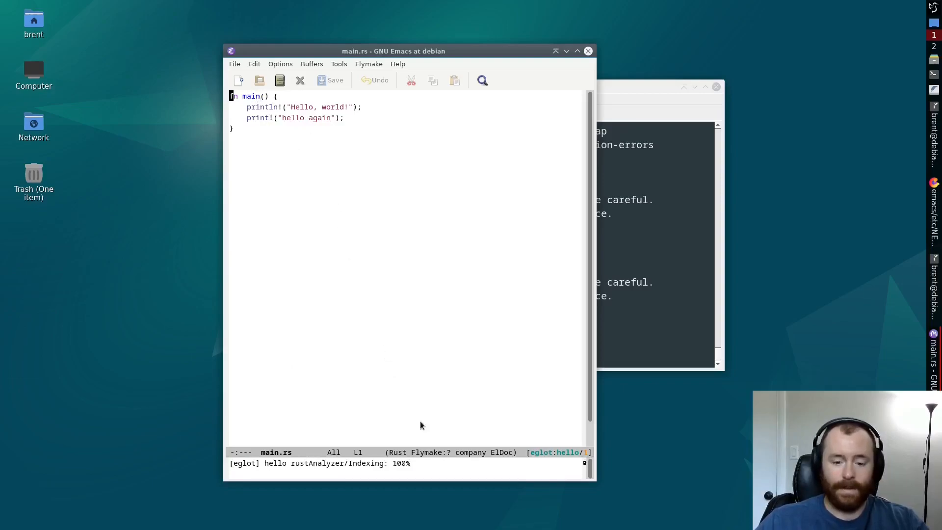
pyautogui.moveTo(539, 451)
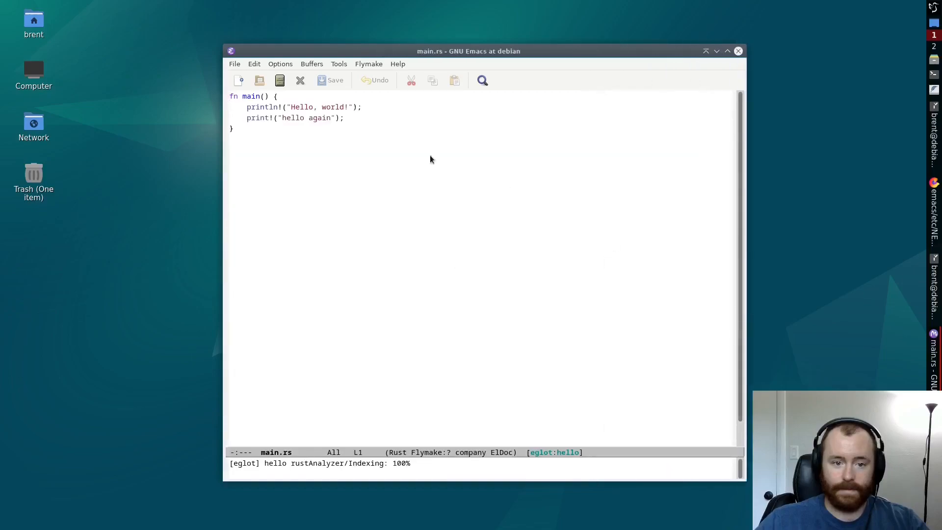
# Import std::fs::File and write File::create("hello_world").un to get unwrap completions.
pyautogui.write('o')
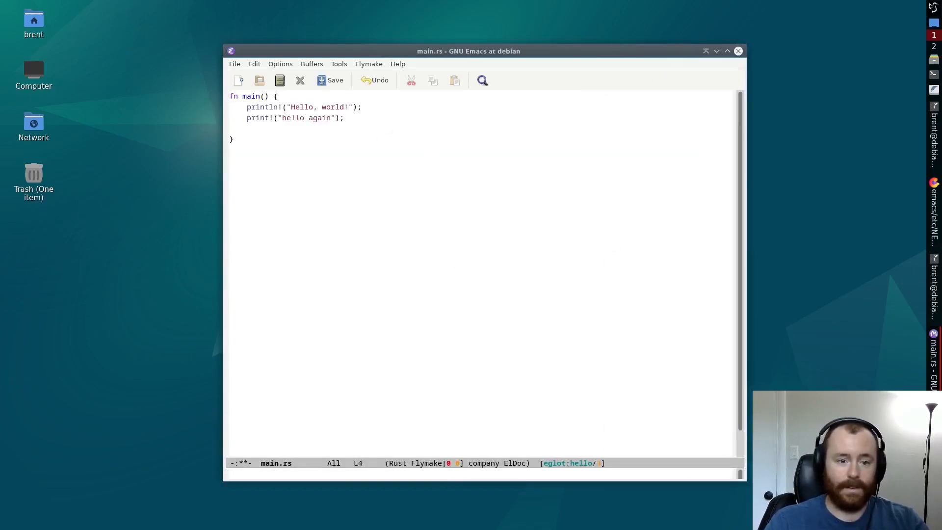
pyautogui.write('File::')
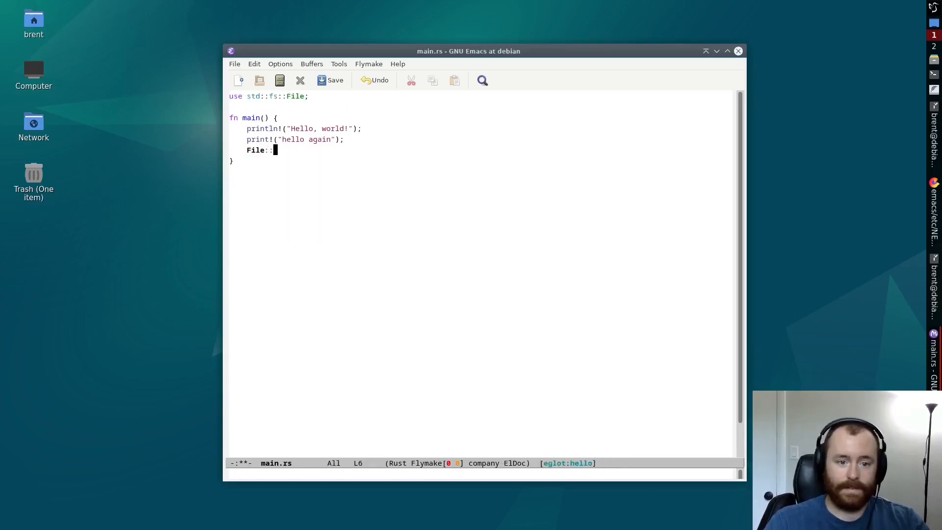
pyautogui.write('create("hello_world')
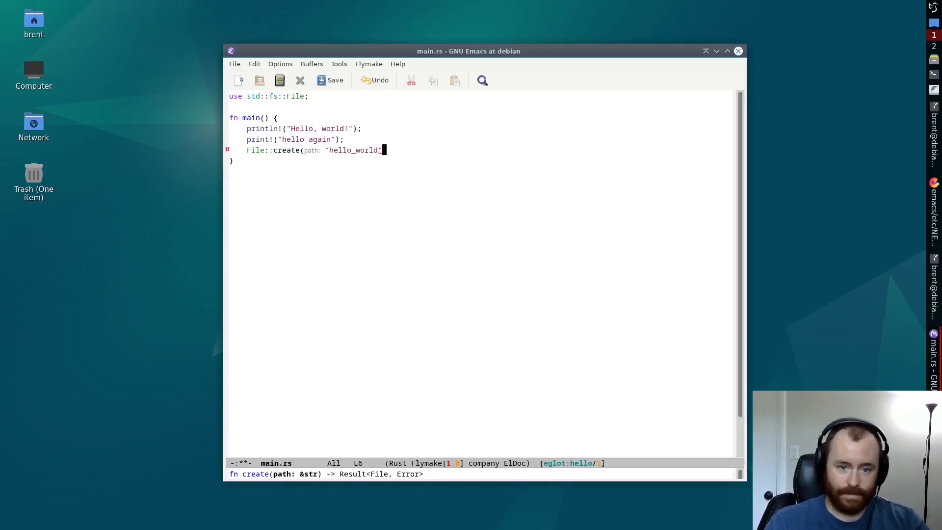
pyautogui.write('")')
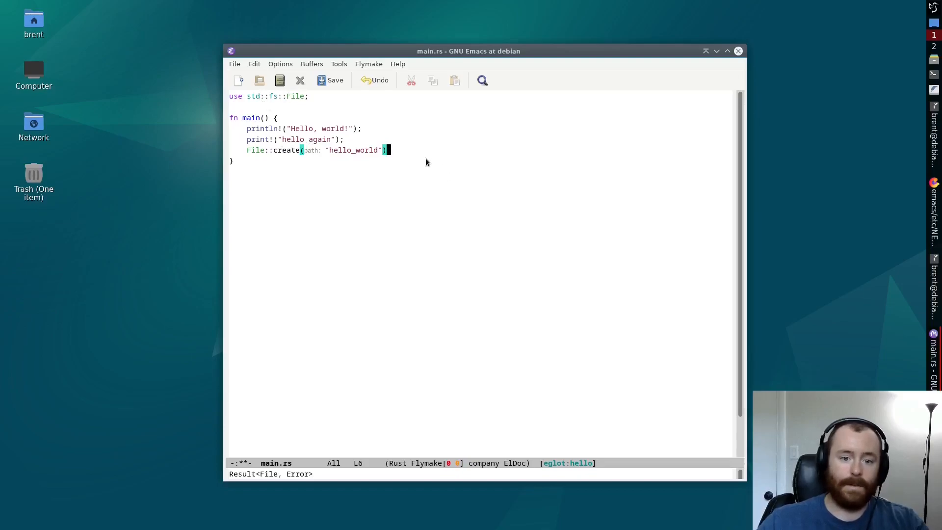
pyautogui.write('.un')
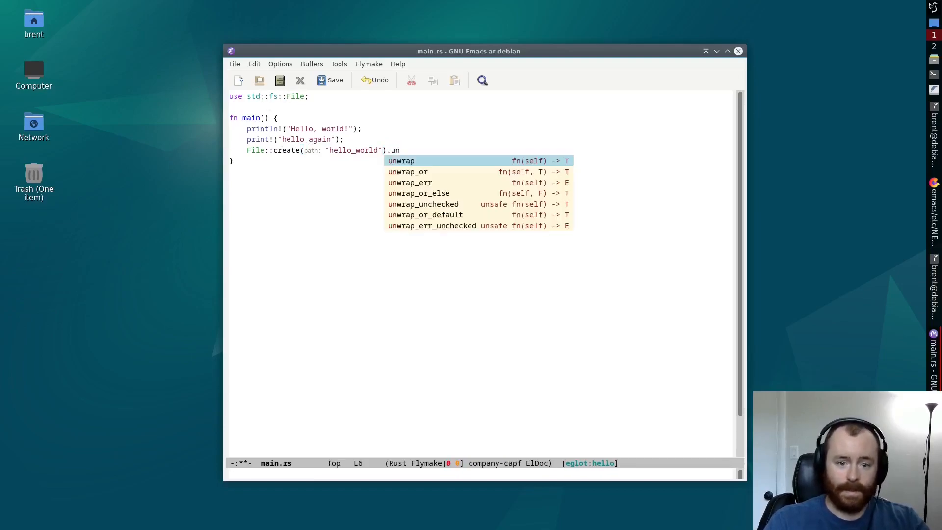